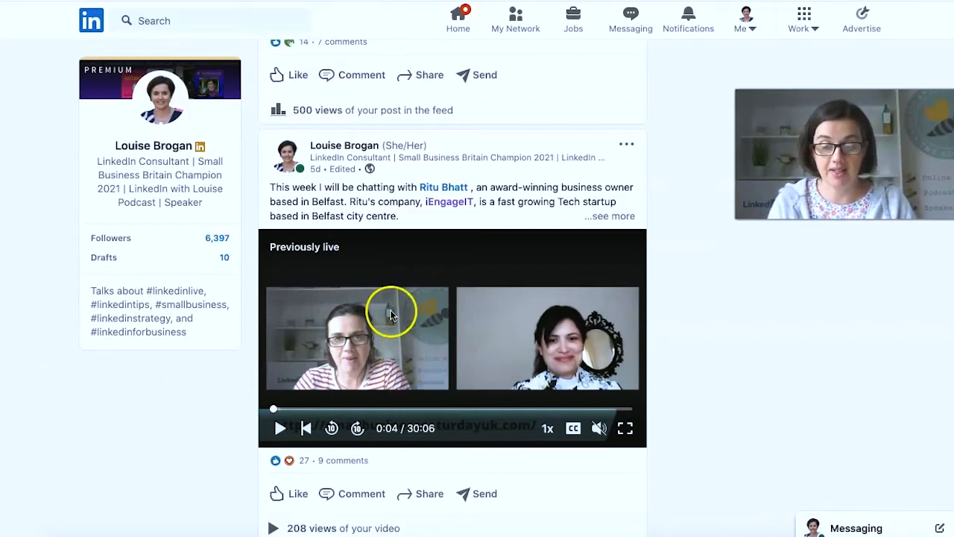
{"action": "mouse_move", "coordinate": [686, 342]}
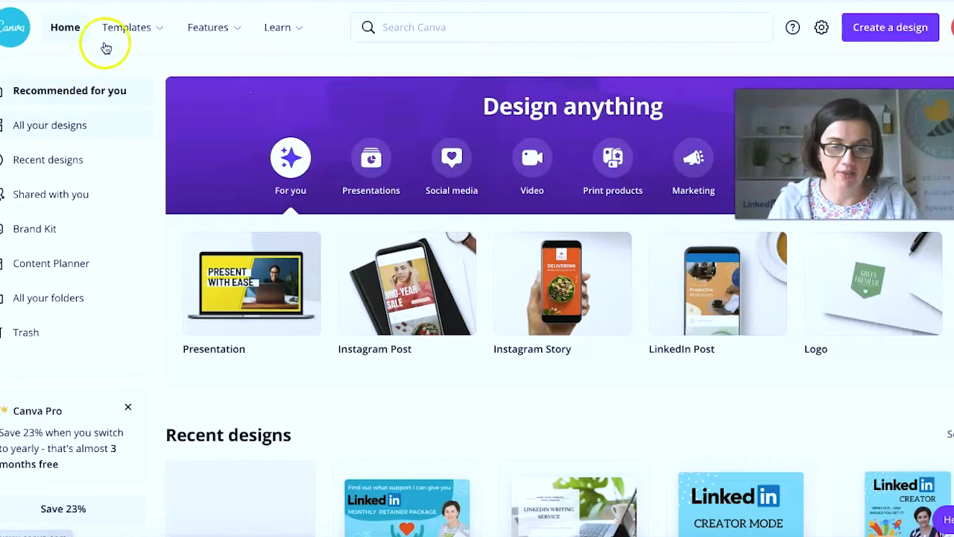
- Start a blank YouTube Thumbnail design from YouTube Channel Art via a 'youtube th' search
{"action": "left_click", "coordinate": [127, 27]}
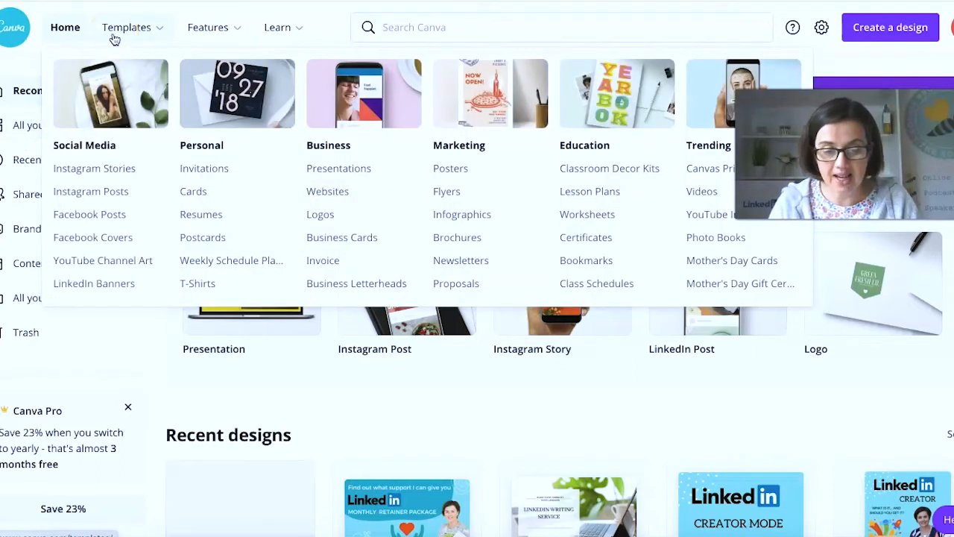
{"action": "mouse_move", "coordinate": [225, 206]}
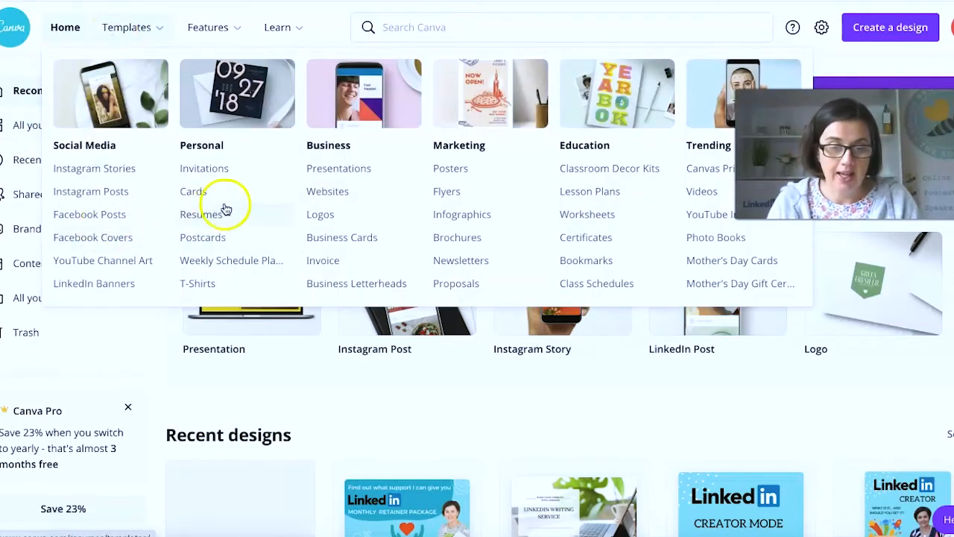
{"action": "mouse_move", "coordinate": [150, 149]}
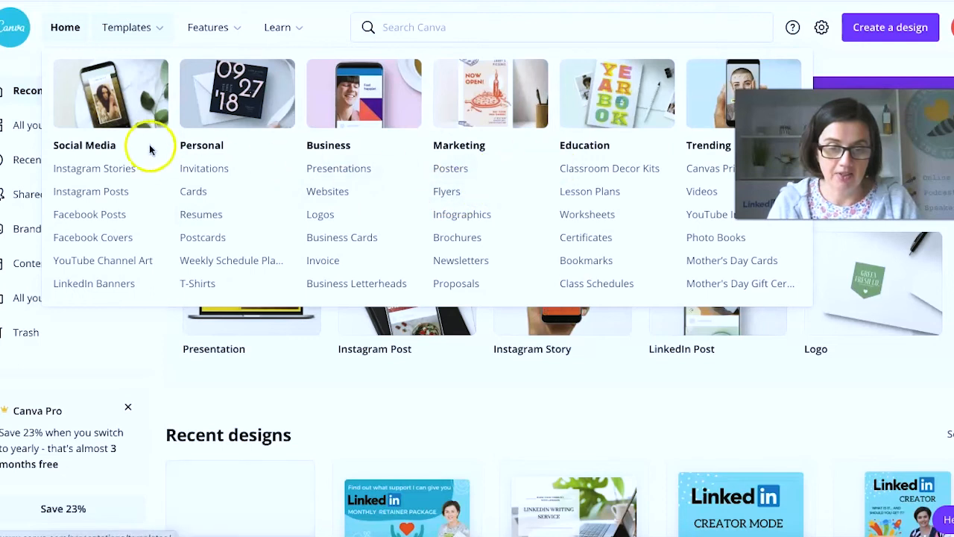
{"action": "mouse_move", "coordinate": [119, 271]}
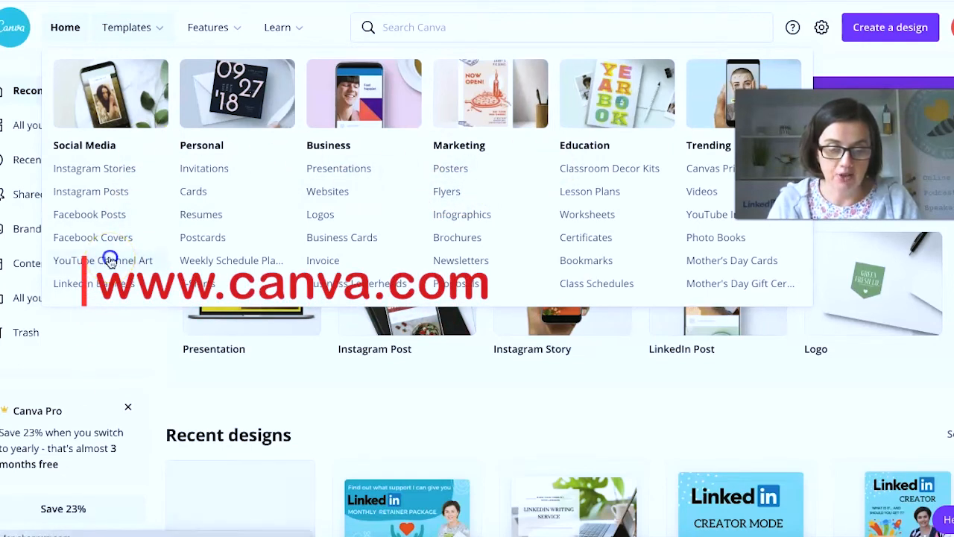
{"action": "left_click", "coordinate": [102, 260]}
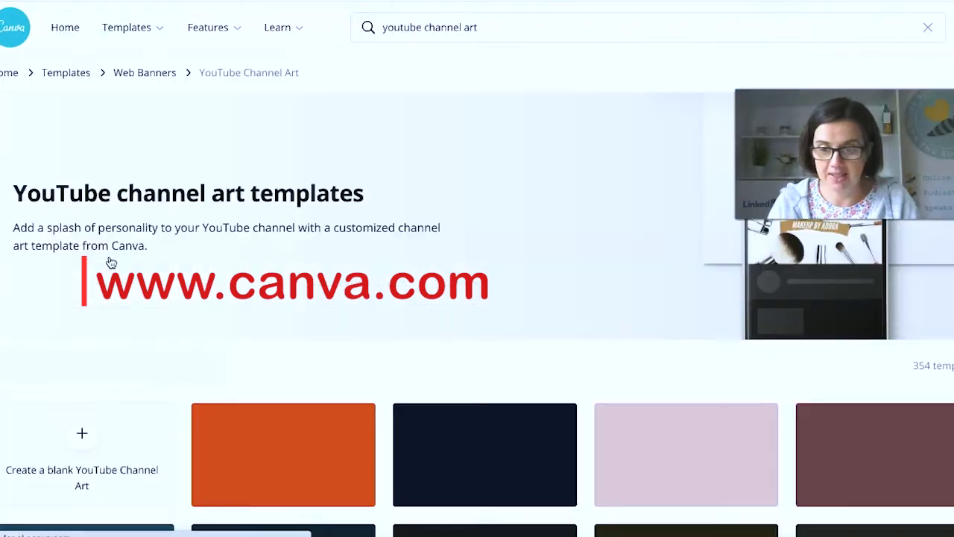
{"action": "left_click", "coordinate": [428, 28]}
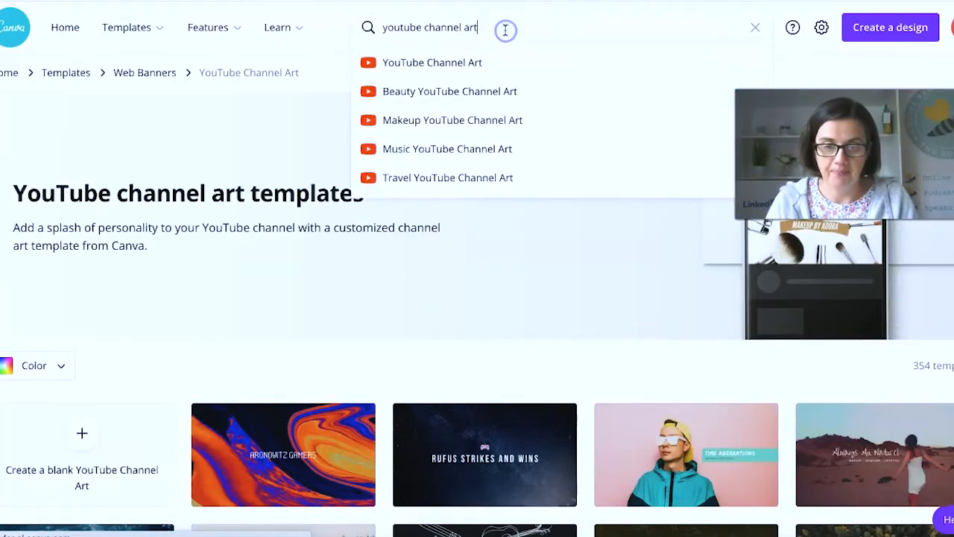
{"action": "key", "text": "Backspace"}
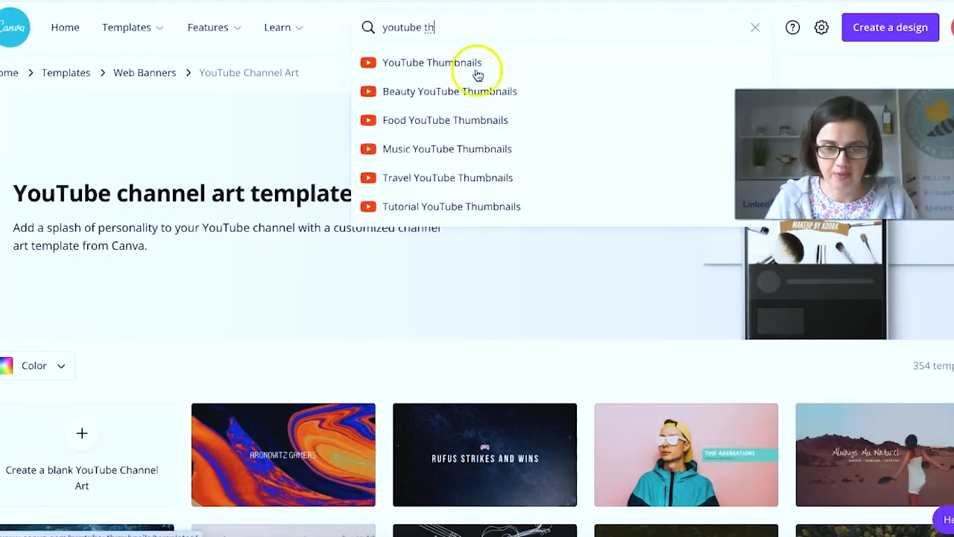
{"action": "left_click", "coordinate": [438, 62]}
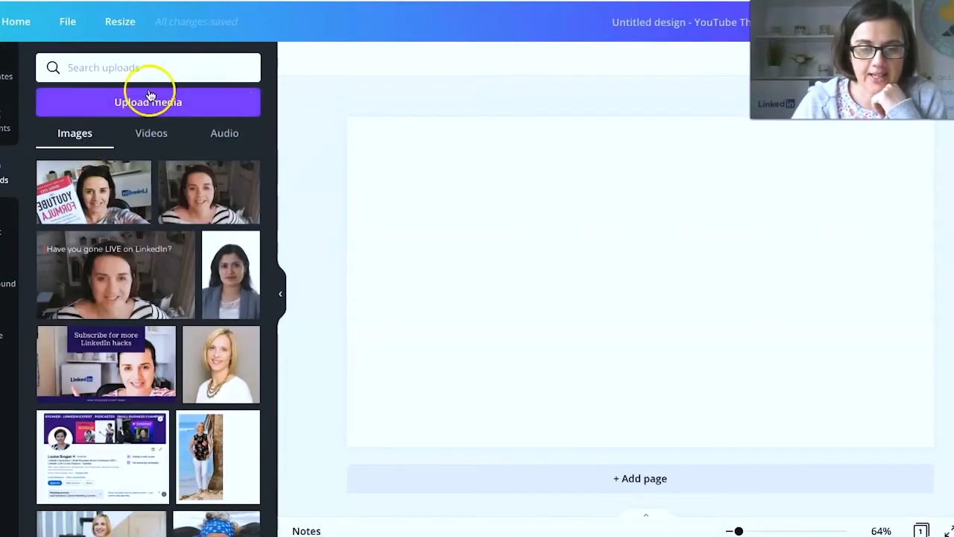
- Upload portrait photos from the device and place two of them side by side
{"action": "left_click", "coordinate": [147, 102]}
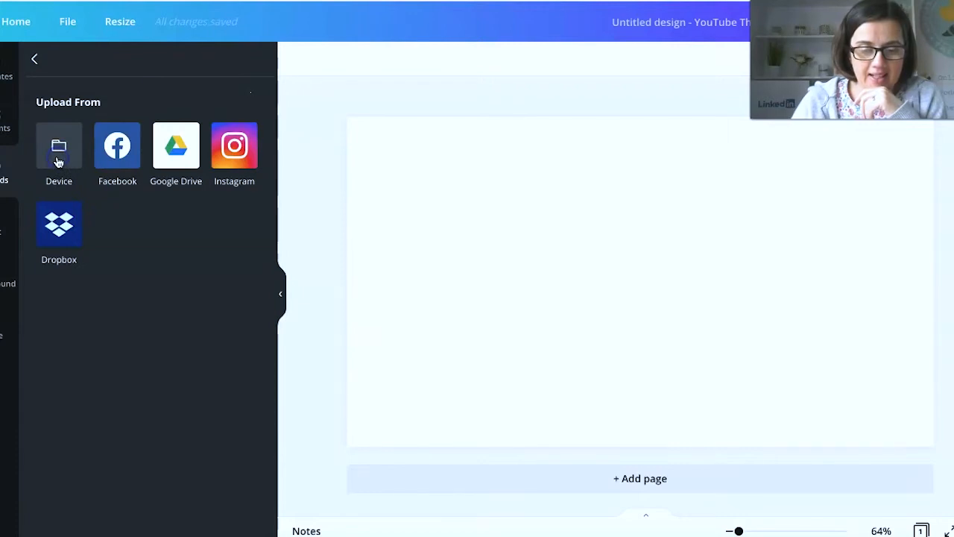
{"action": "left_click", "coordinate": [59, 145]}
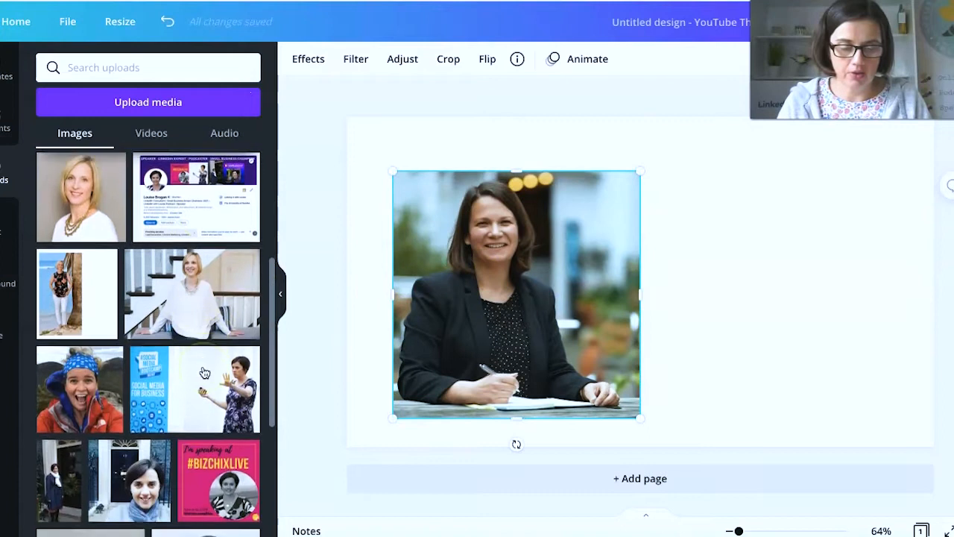
{"action": "scroll", "scroll_direction": "down", "scroll_amount": 3}
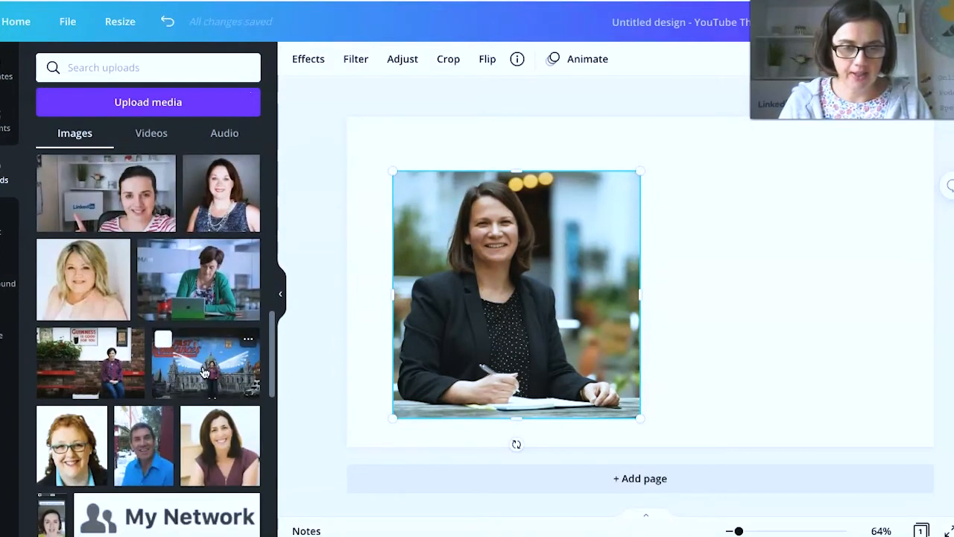
{"action": "scroll", "scroll_direction": "down", "scroll_amount": 3}
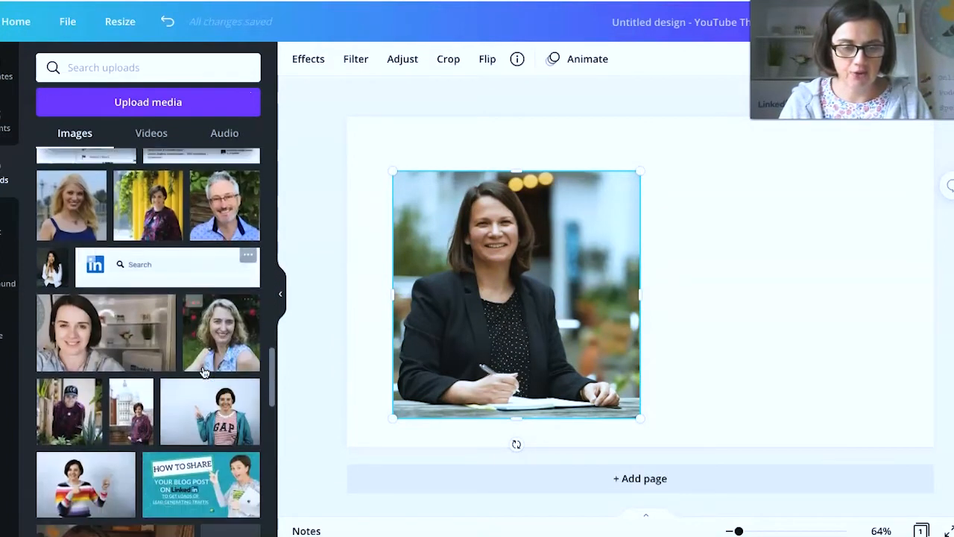
{"action": "scroll", "scroll_direction": "down", "scroll_amount": 3}
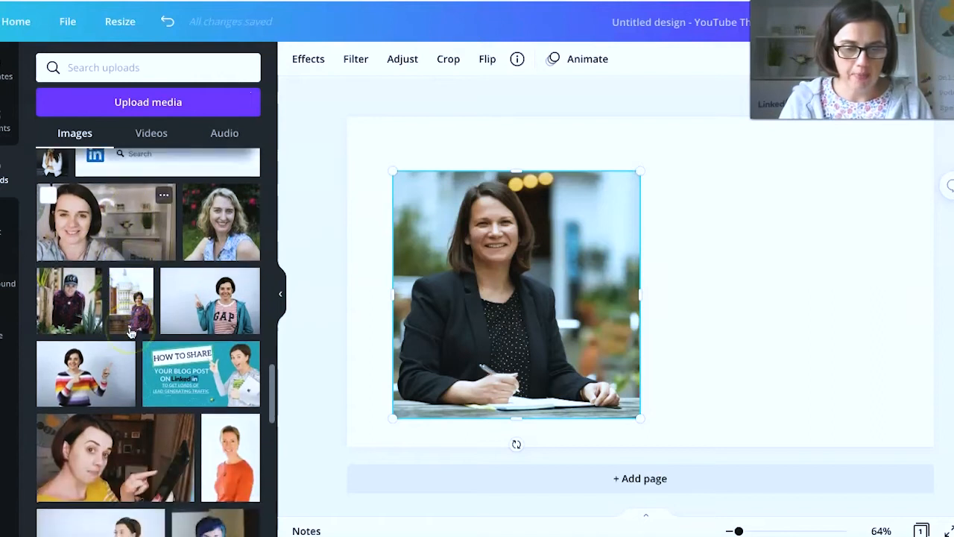
{"action": "scroll", "scroll_direction": "down", "scroll_amount": 3}
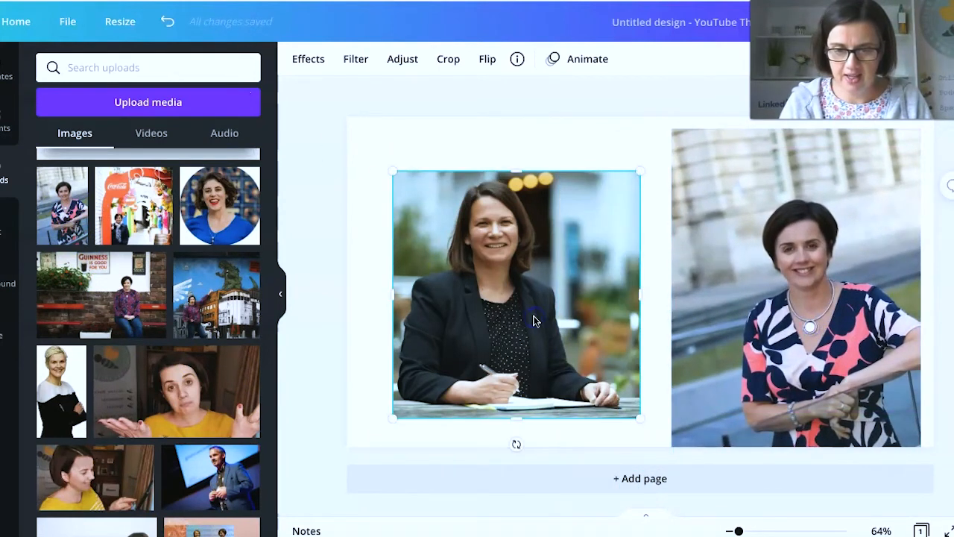
- Apply Background Remover to the left and right portraits, then add a heading text box
{"action": "left_click", "coordinate": [308, 59]}
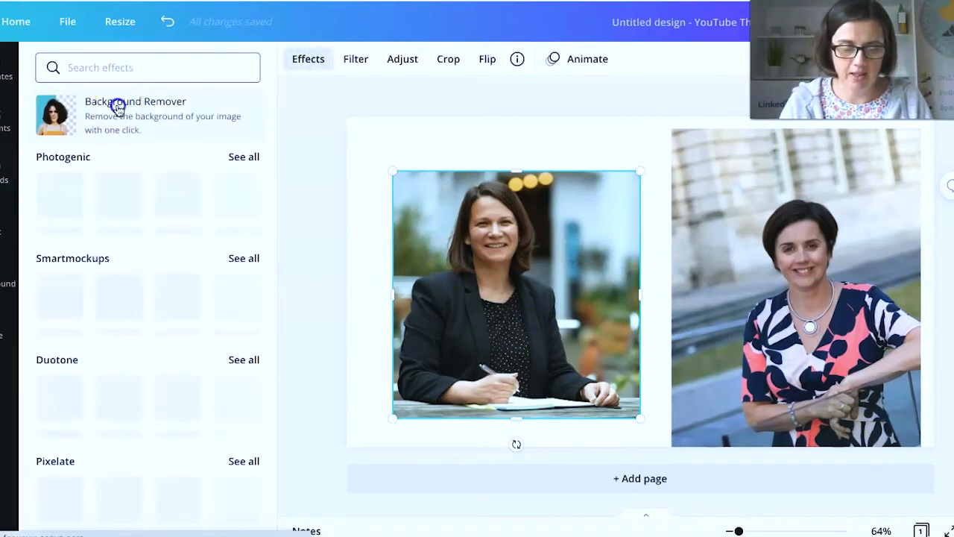
{"action": "left_click", "coordinate": [134, 101]}
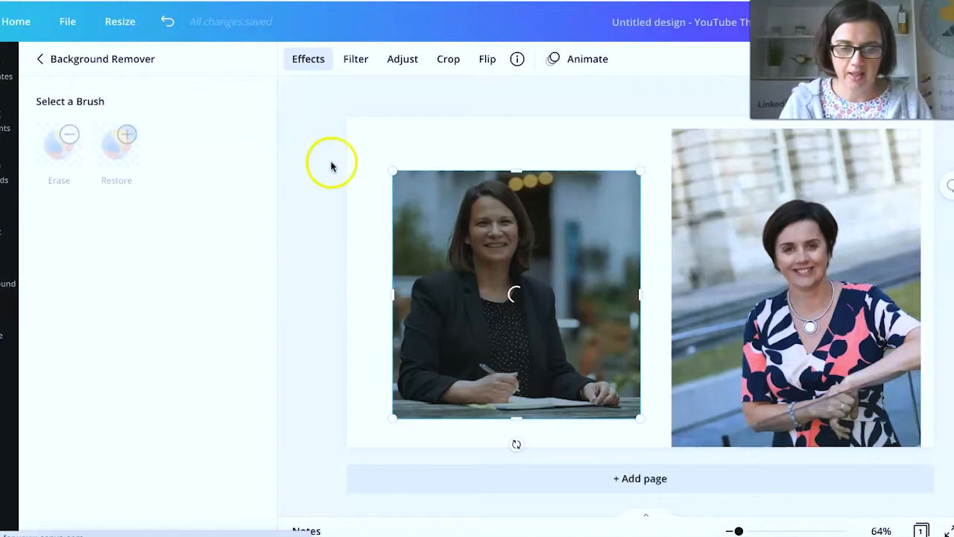
{"action": "mouse_move", "coordinate": [330, 269]}
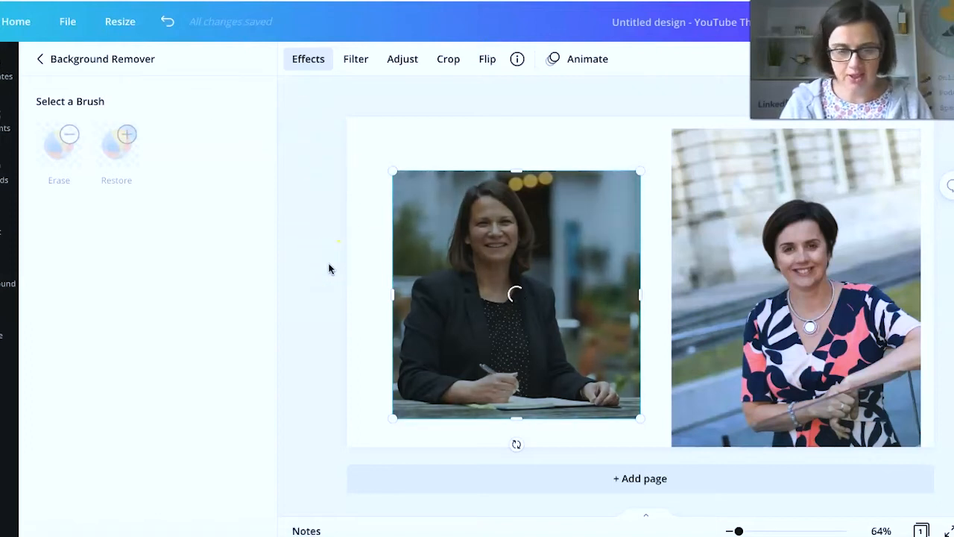
{"action": "left_click", "coordinate": [795, 291]}
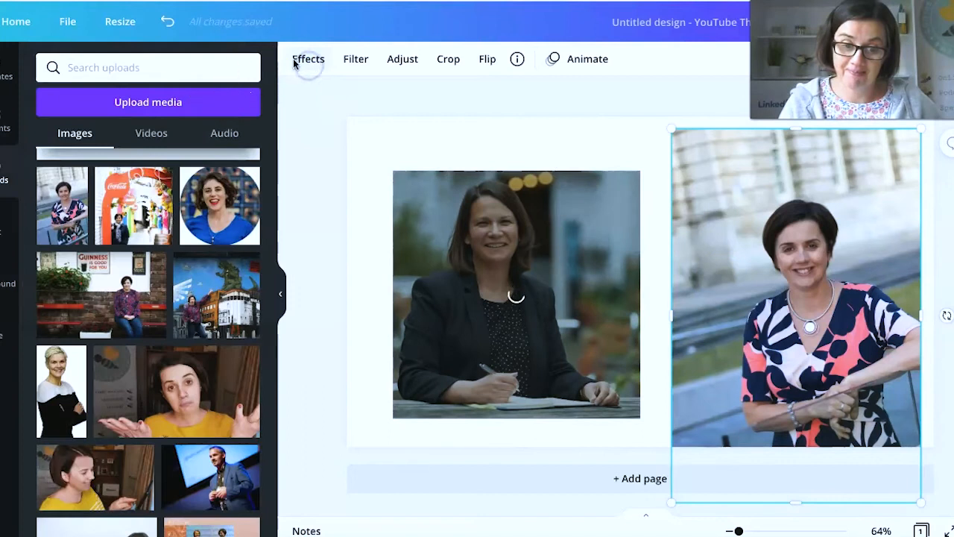
{"action": "left_click", "coordinate": [307, 59]}
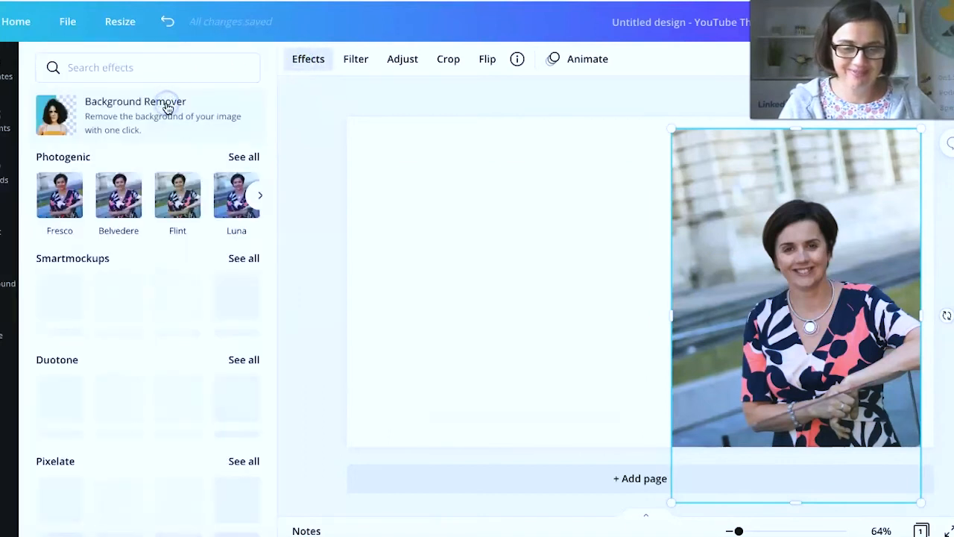
{"action": "left_click", "coordinate": [134, 100]}
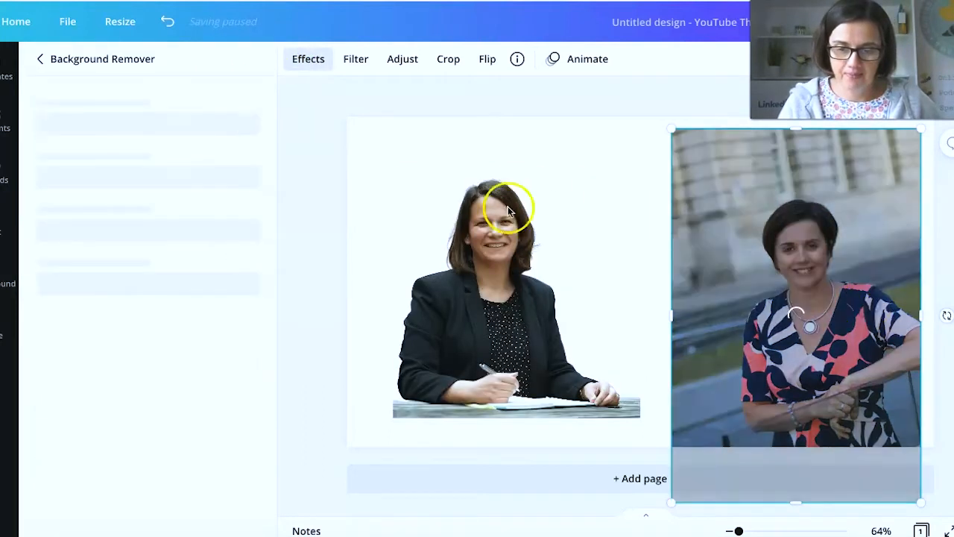
{"action": "left_click", "coordinate": [514, 298]}
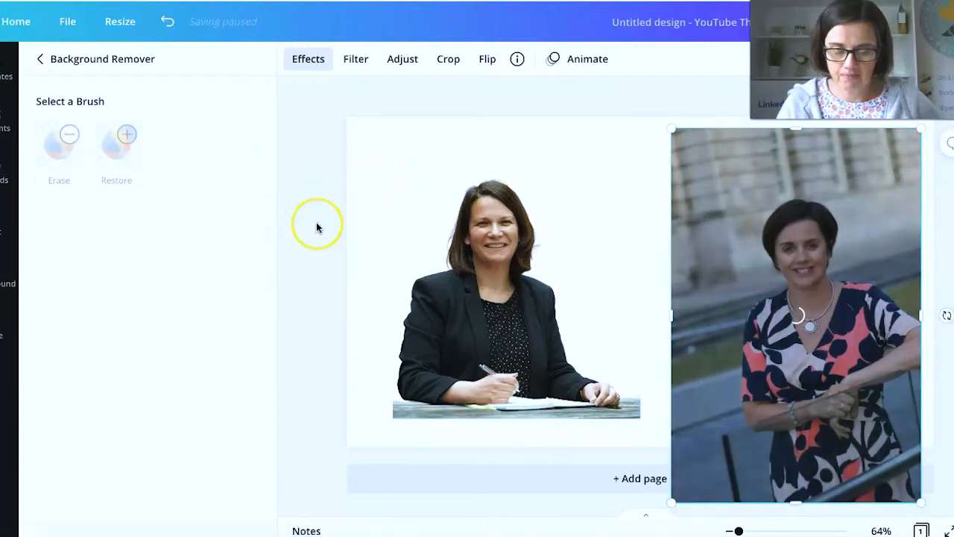
{"action": "left_click", "coordinate": [469, 330]}
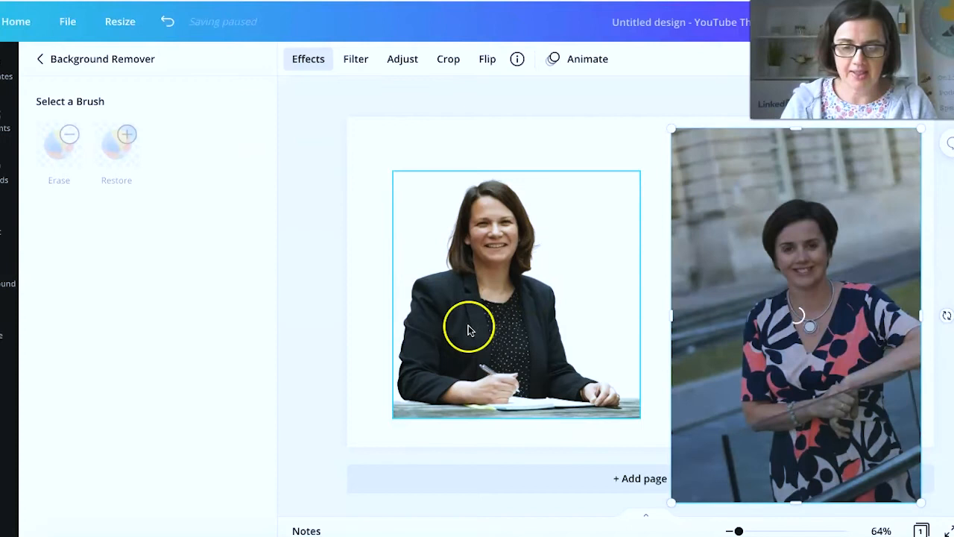
{"action": "left_click", "coordinate": [40, 59]}
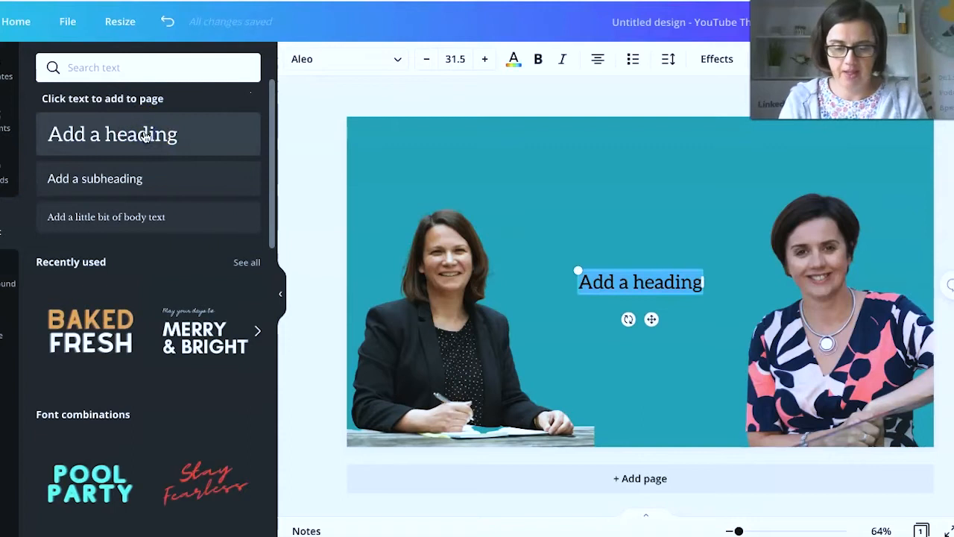
- Type the Small Business LinkedIn Live title, 'with Leisa P' host line, and 'Wednesday 2pm 16th June'
{"action": "type", "text": "Small Business Series"}
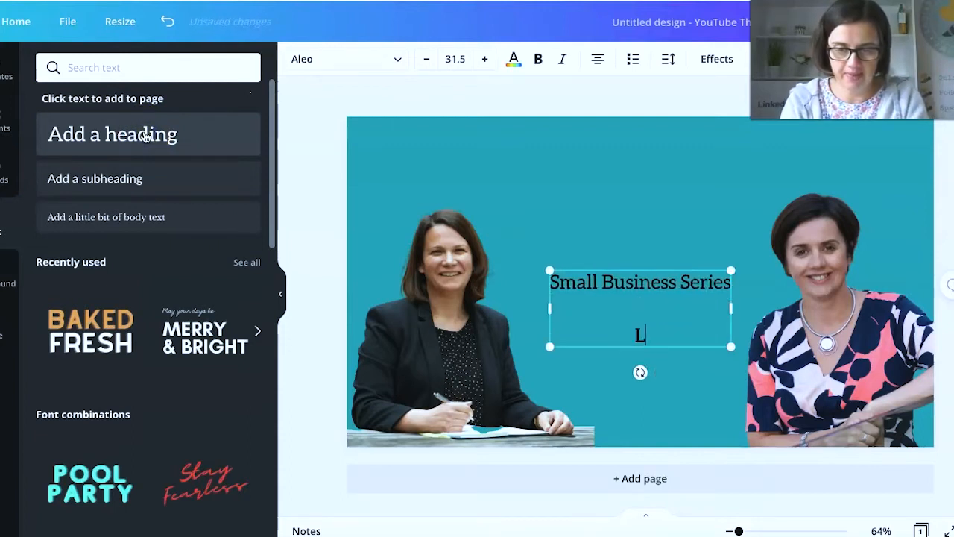
{"action": "type", "text": "inkedIn Live"}
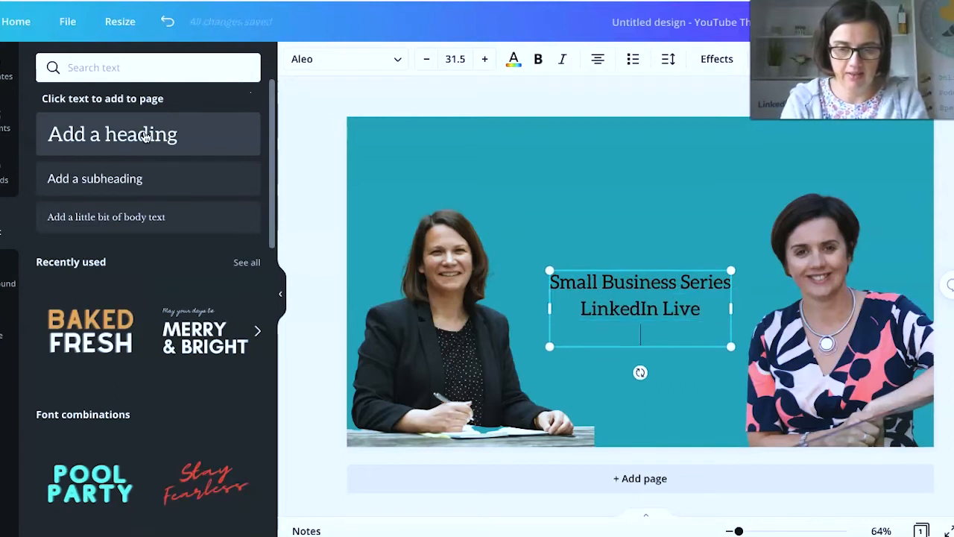
{"action": "type", "text": "with"}
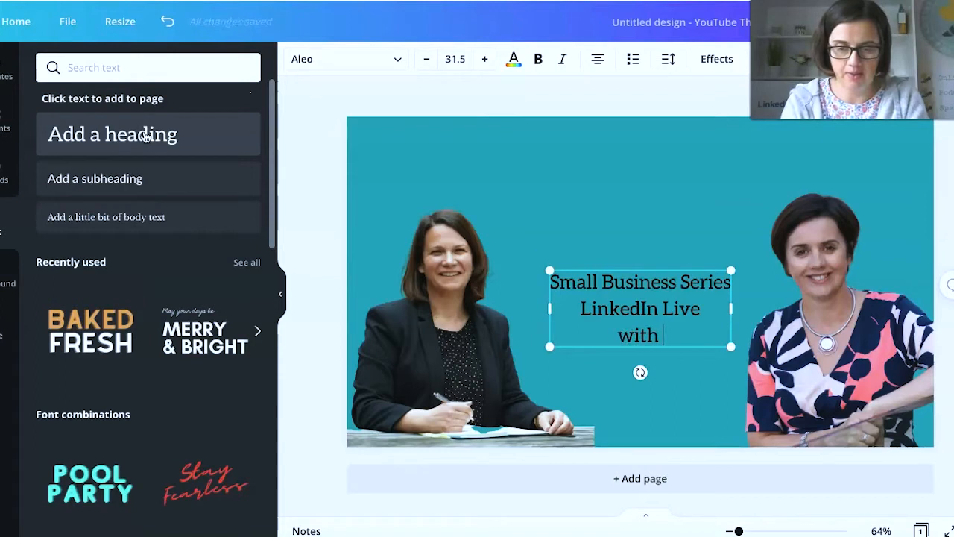
{"action": "type", "text": "Leisa Pickles"}
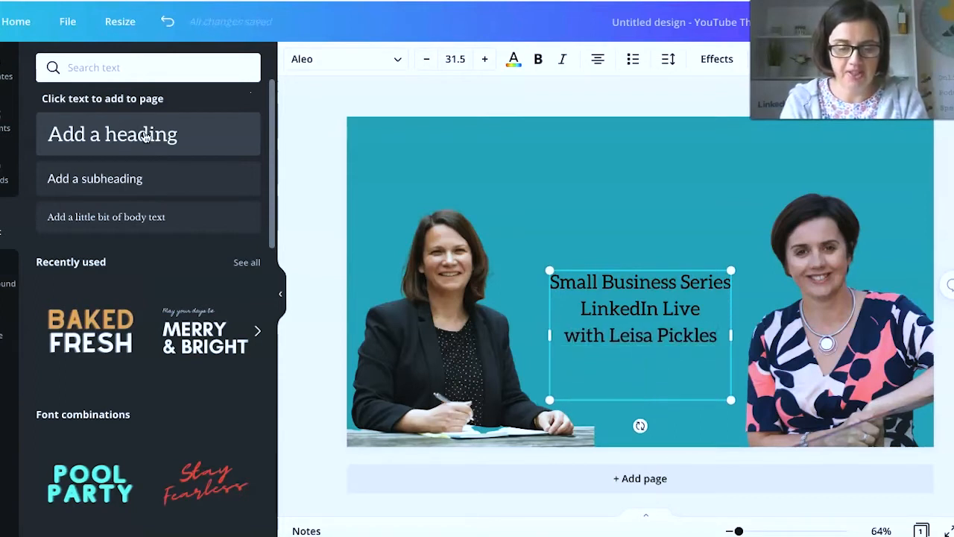
{"action": "type", "text": "Wednesday"}
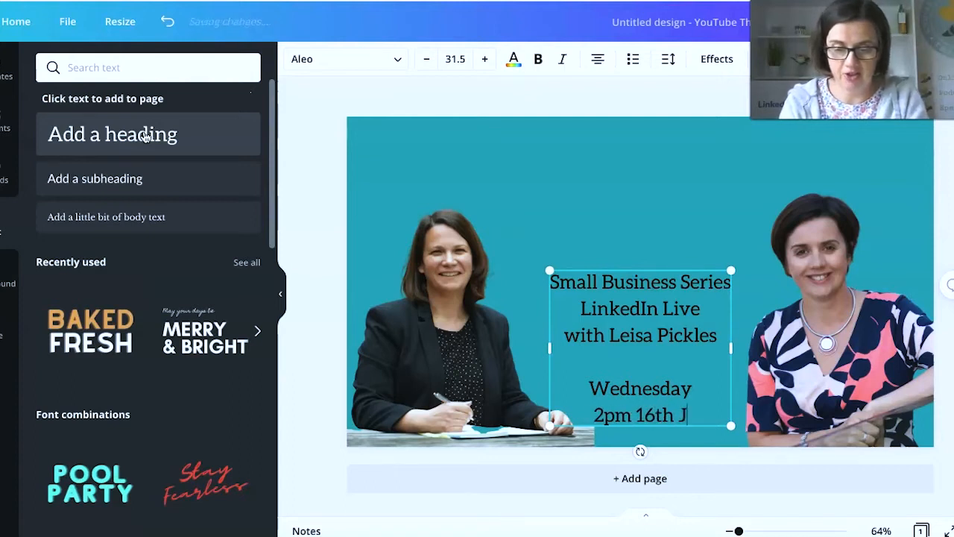
{"action": "type", "text": "une"}
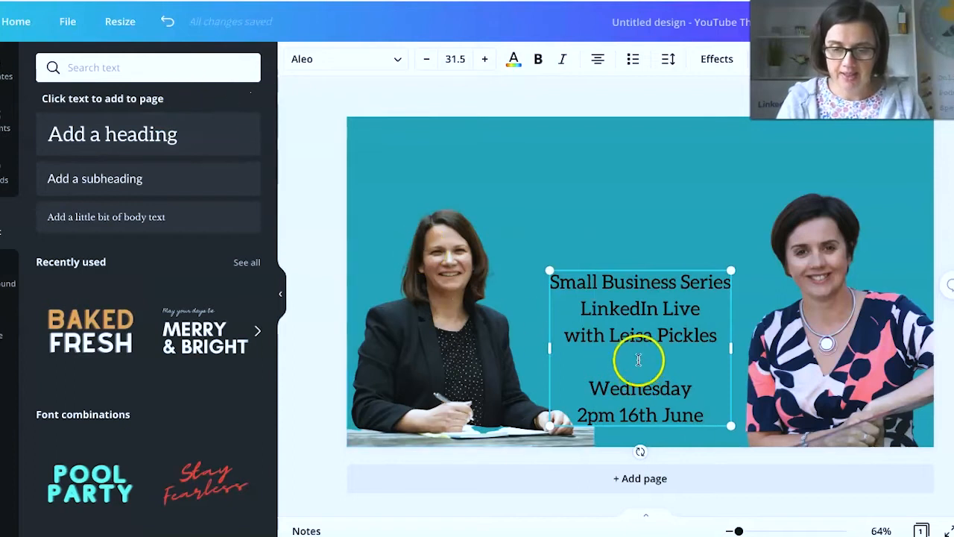
- Make the event text white, enlarge it and raise it near the top centre
{"action": "left_click", "coordinate": [513, 59]}
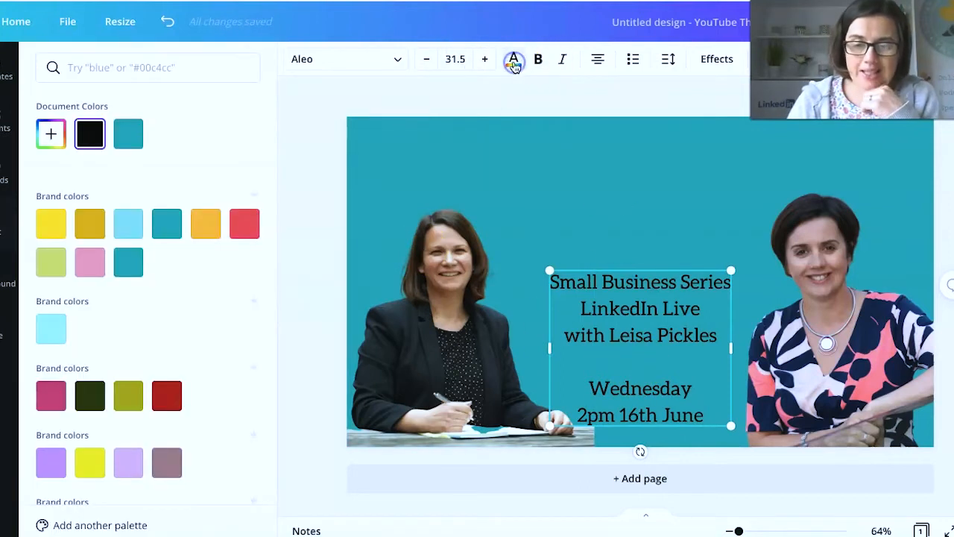
{"action": "scroll", "scroll_direction": "down", "scroll_amount": 3}
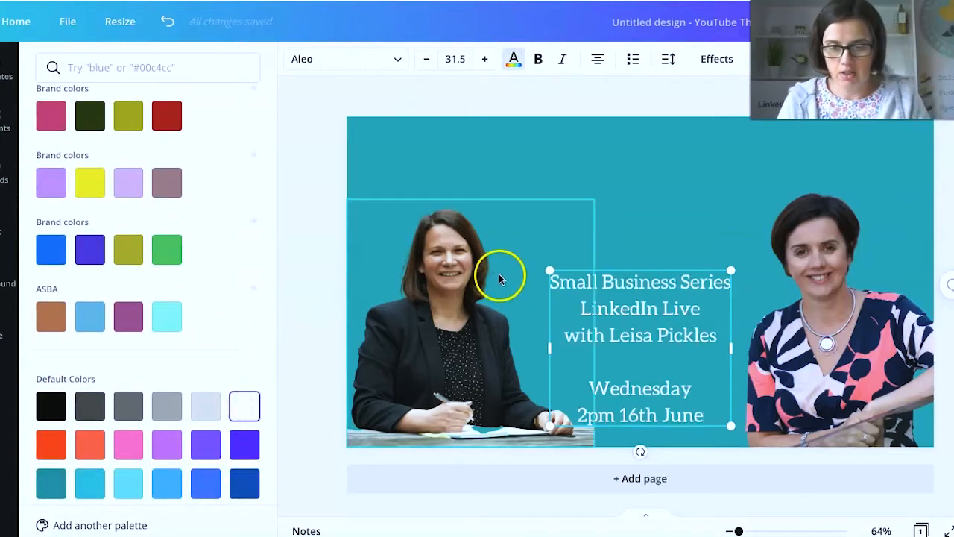
{"action": "left_click_drag", "start_coordinate": [549, 270], "coordinate": [484, 219]}
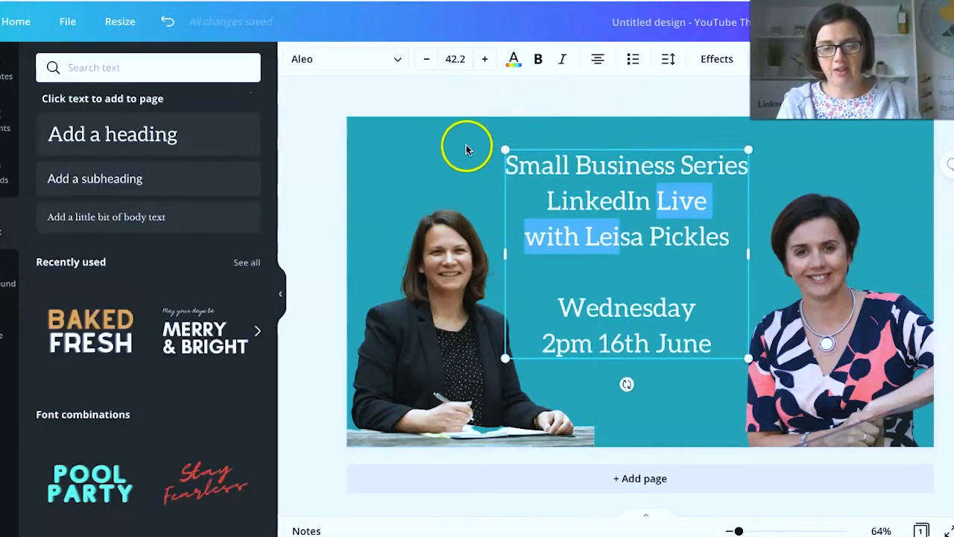
{"action": "left_click", "coordinate": [324, 153]}
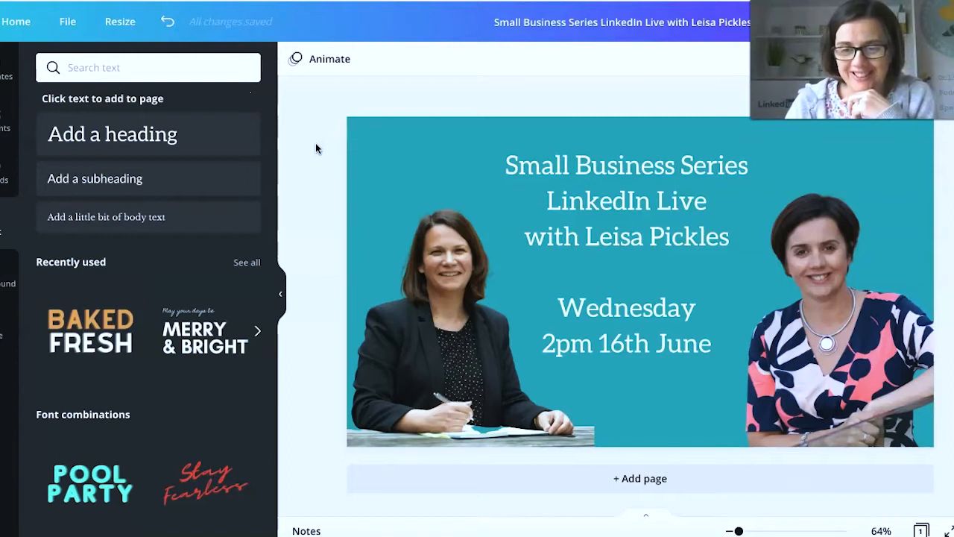
{"action": "mouse_move", "coordinate": [257, 16]}
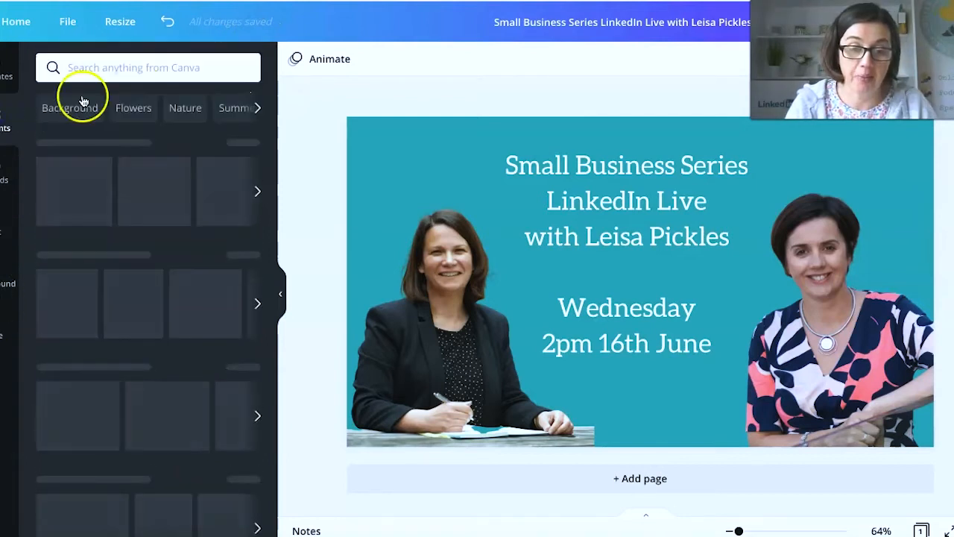
- Search Elements for 'food', filter to Graphics, and place the grocery basket bottom centre
{"action": "type", "text": "food and drink"}
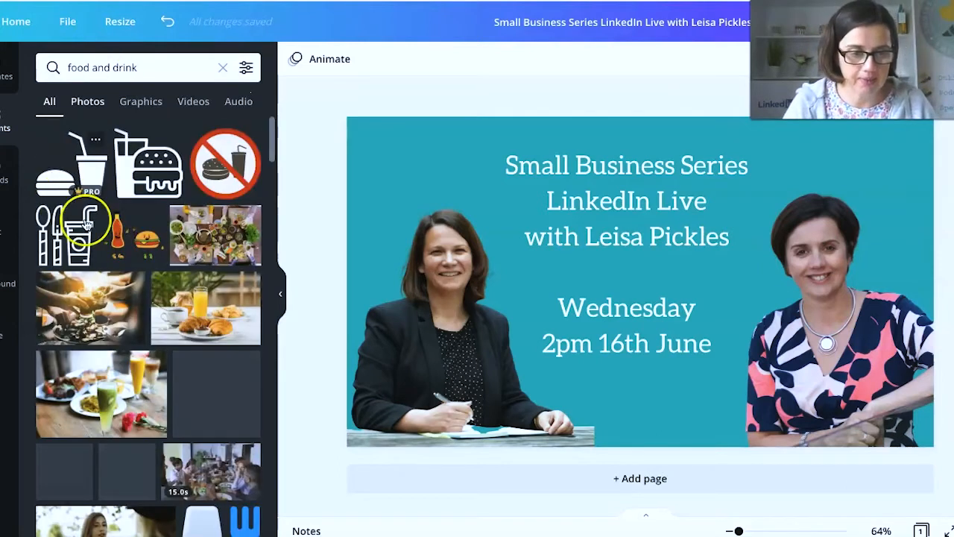
{"action": "left_click", "coordinate": [140, 101]}
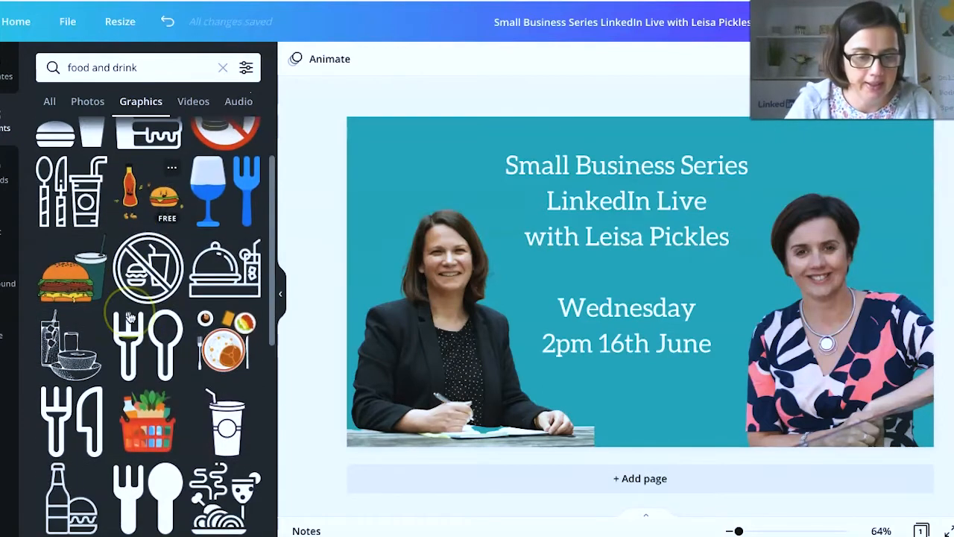
{"action": "scroll", "scroll_direction": "down", "scroll_amount": 3}
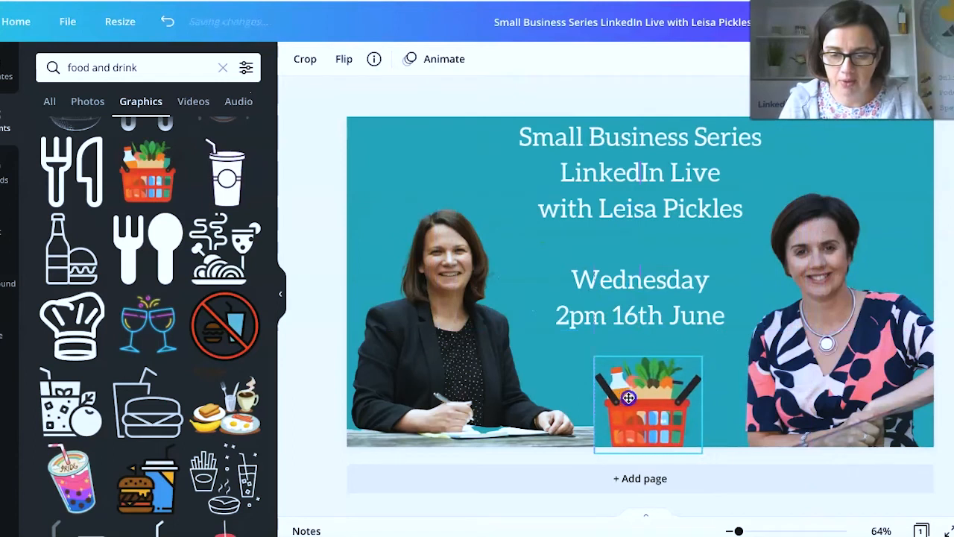
{"action": "scroll", "scroll_direction": "down", "scroll_amount": 3}
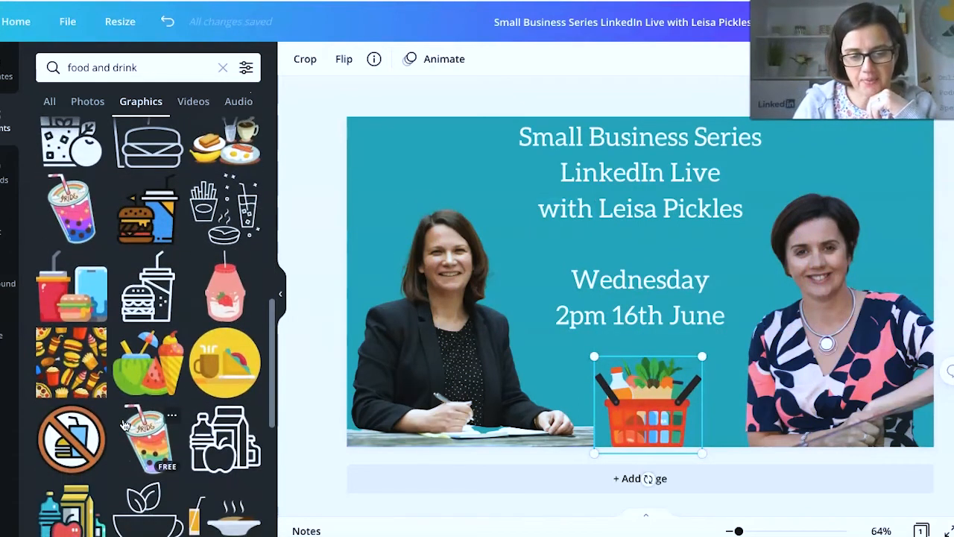
{"action": "scroll", "scroll_direction": "down", "scroll_amount": 3}
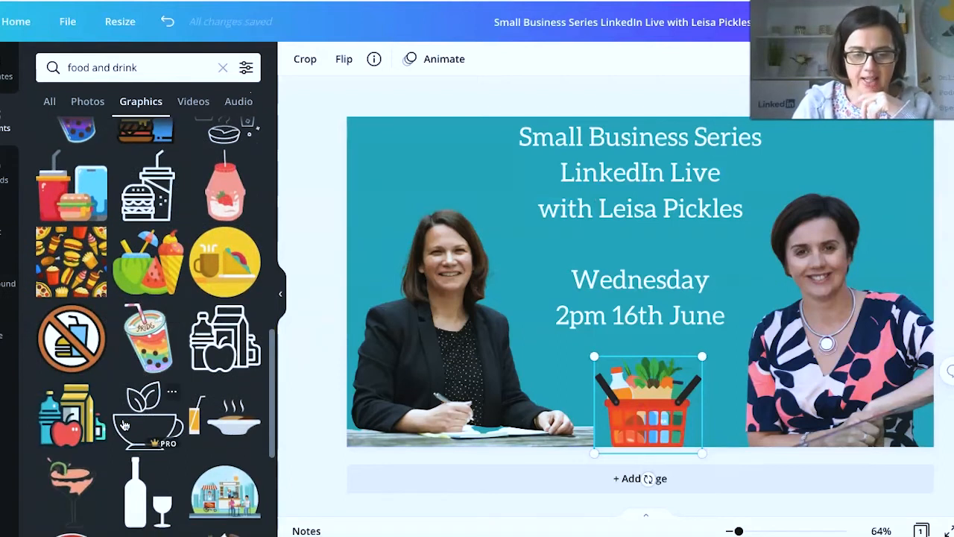
{"action": "scroll", "scroll_direction": "down", "scroll_amount": 3}
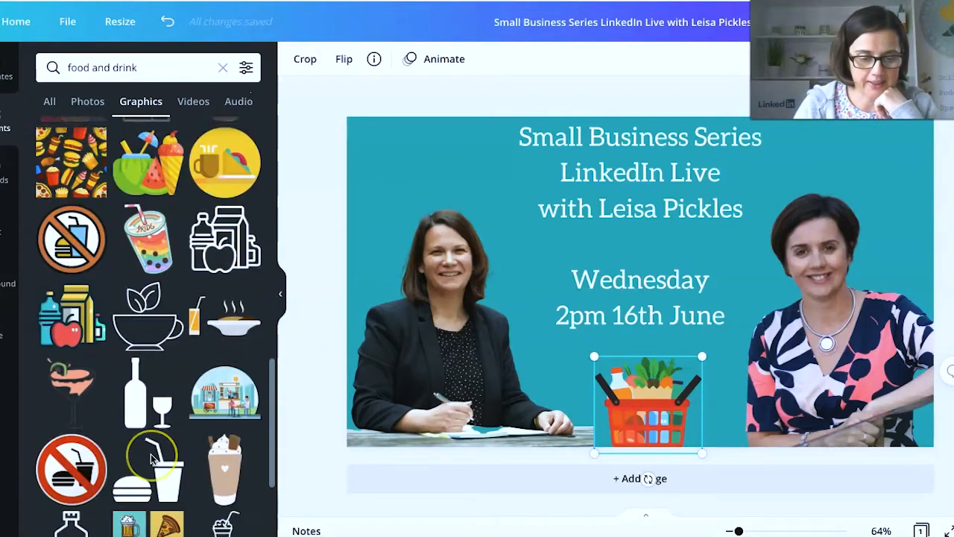
{"action": "scroll", "scroll_direction": "down", "scroll_amount": 3}
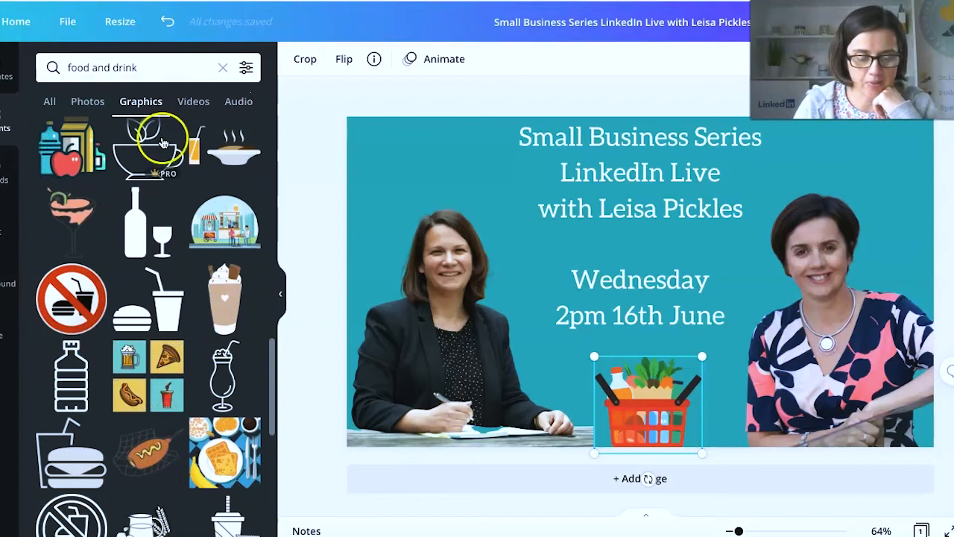
{"action": "type", "text": "small business"}
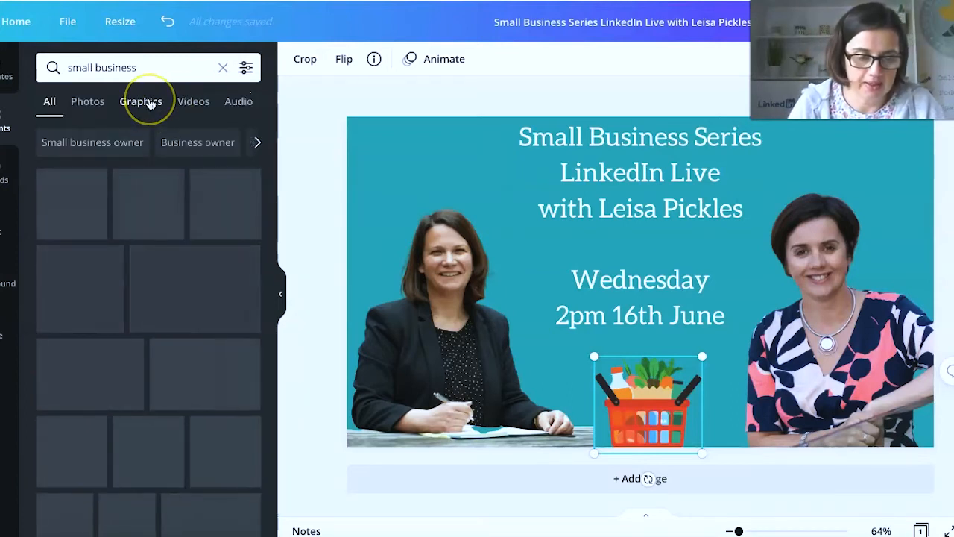
- Add the 'small business' shop outline graphic, shrink it, and move it top-left
{"action": "left_click", "coordinate": [141, 101]}
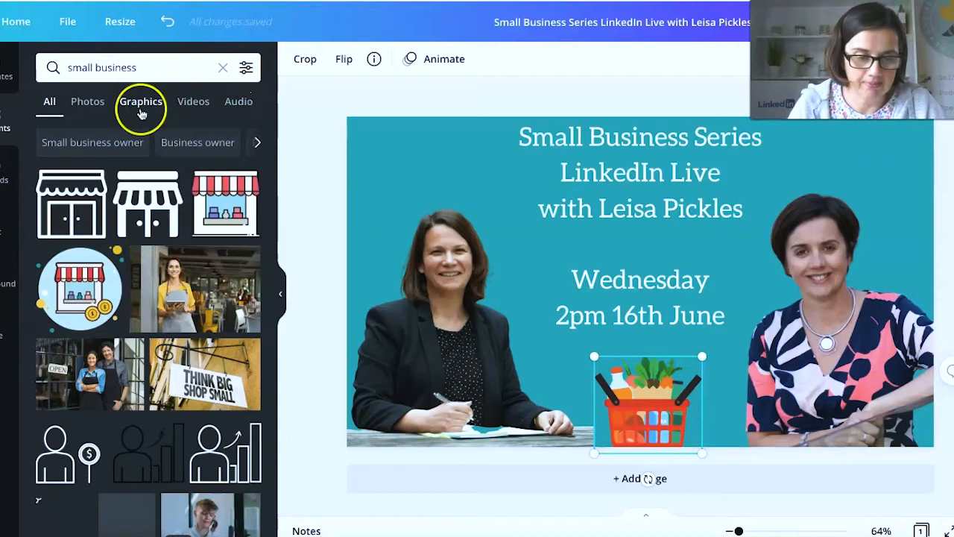
{"action": "scroll", "scroll_direction": "down", "scroll_amount": 3}
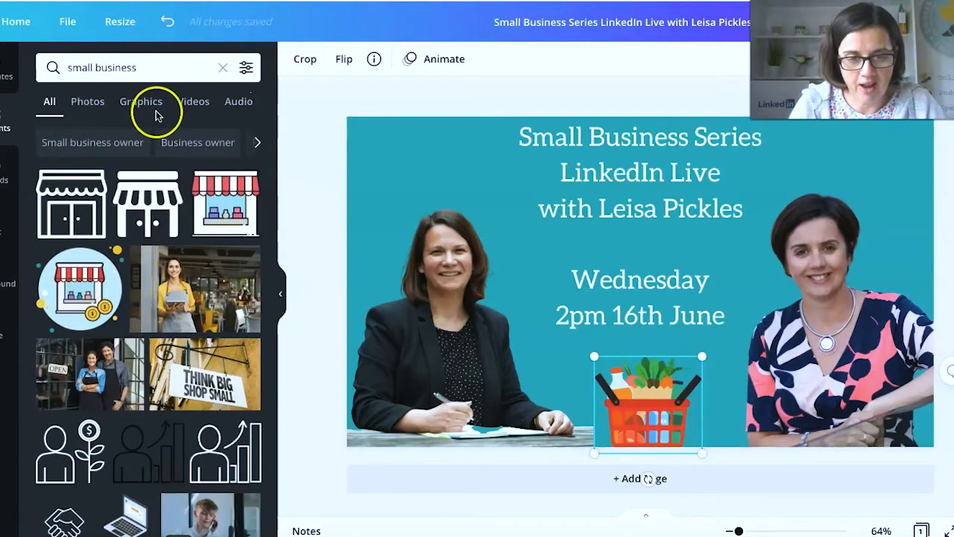
{"action": "left_click", "coordinate": [140, 102]}
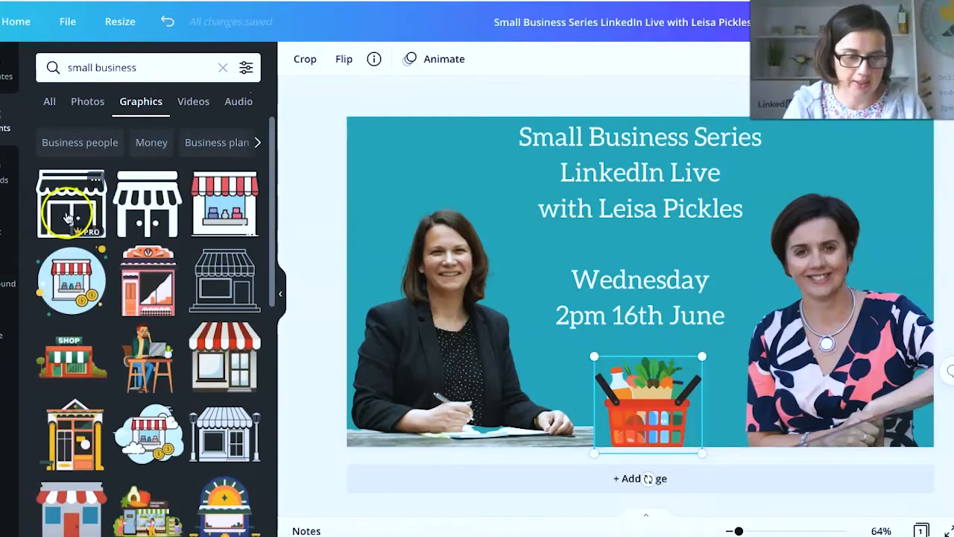
{"action": "left_click", "coordinate": [71, 203]}
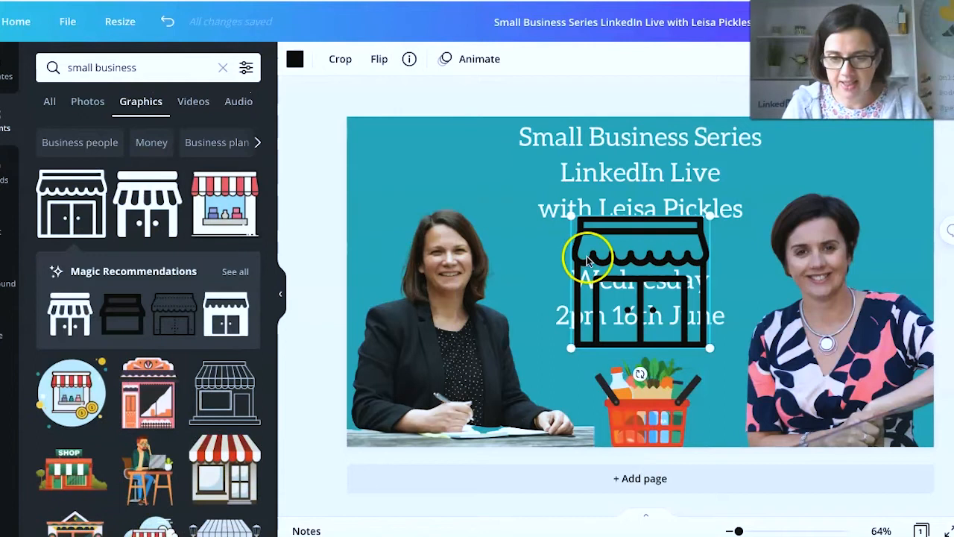
{"action": "left_click_drag", "start_coordinate": [588, 261], "coordinate": [643, 298]}
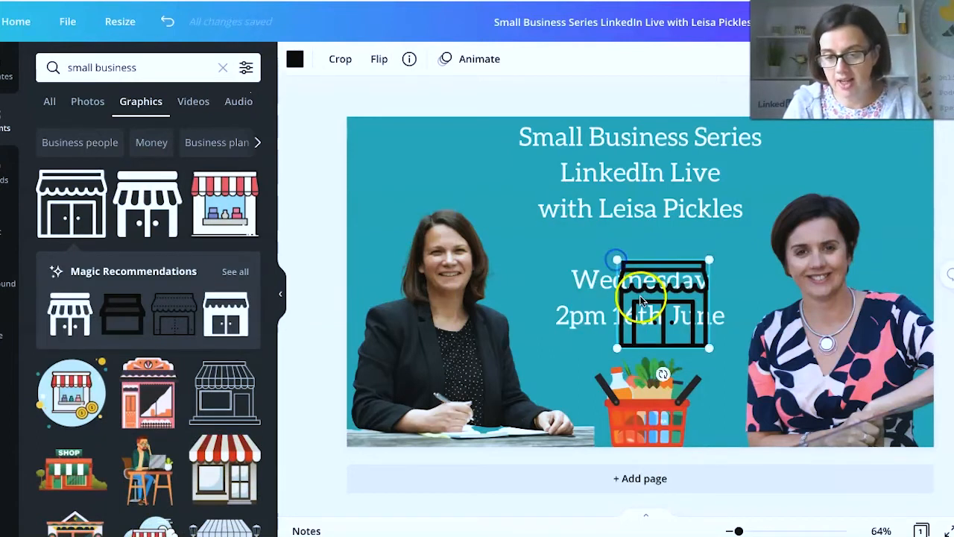
{"action": "left_click_drag", "start_coordinate": [662, 304], "coordinate": [423, 162]}
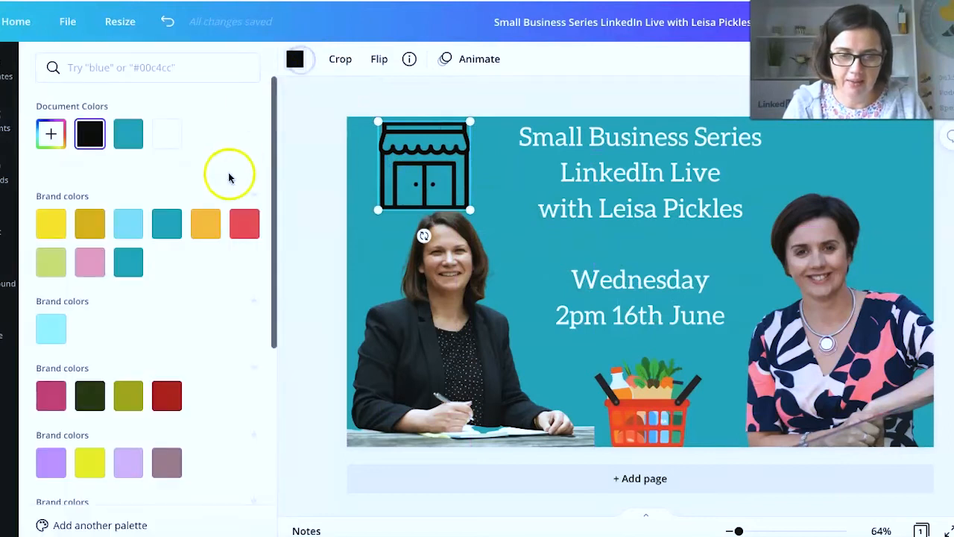
- Make the shop icon white and set the event text in bold Montserrat Classic
{"action": "type", "text": "small business"}
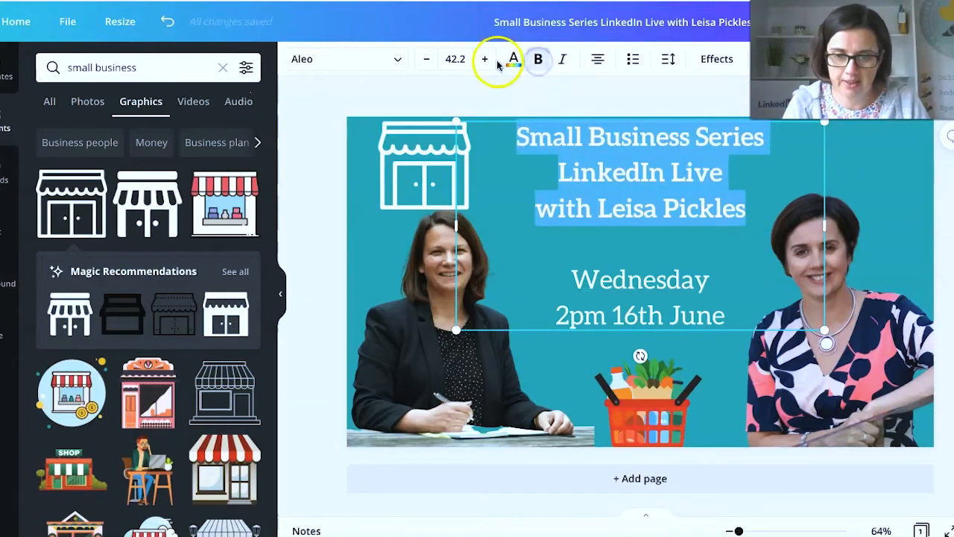
{"action": "left_click", "coordinate": [484, 59]}
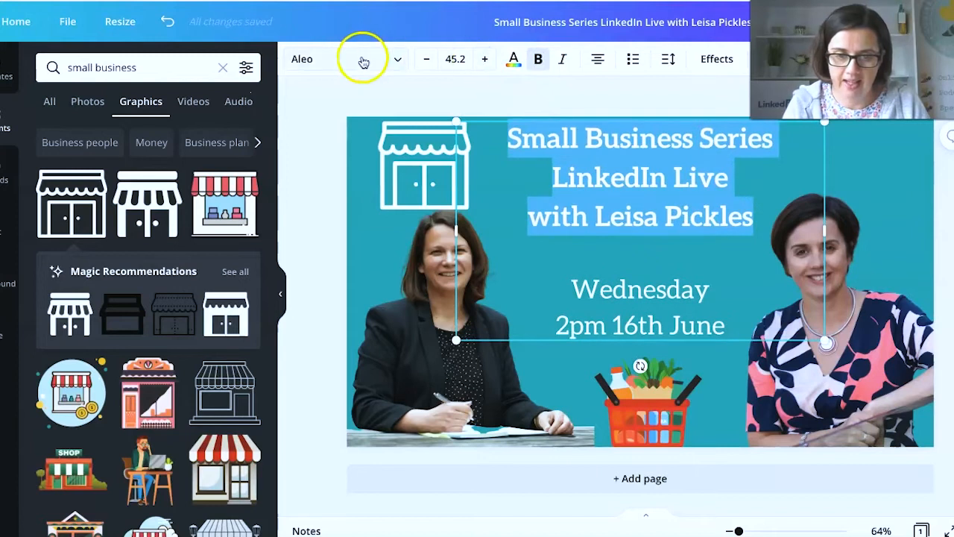
{"action": "left_click", "coordinate": [346, 59]}
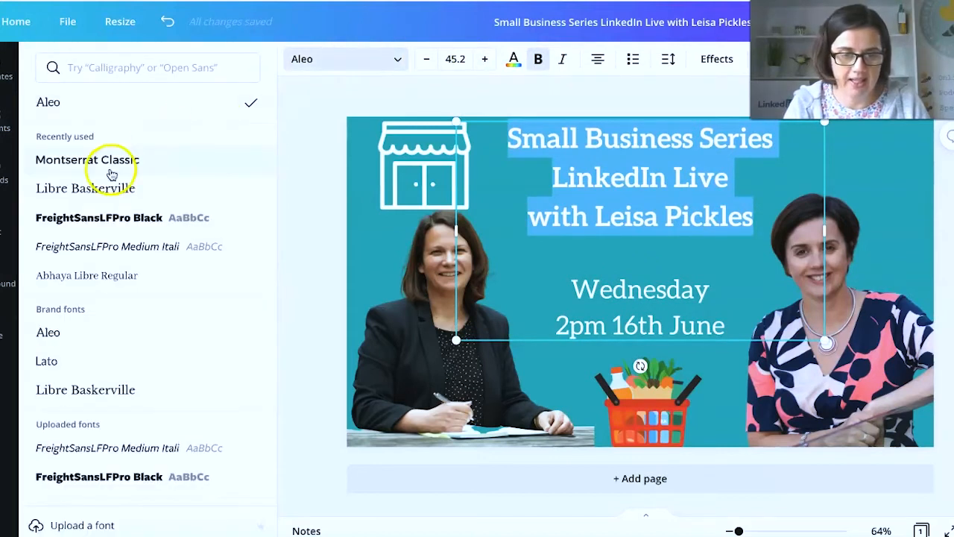
{"action": "left_click", "coordinate": [89, 159]}
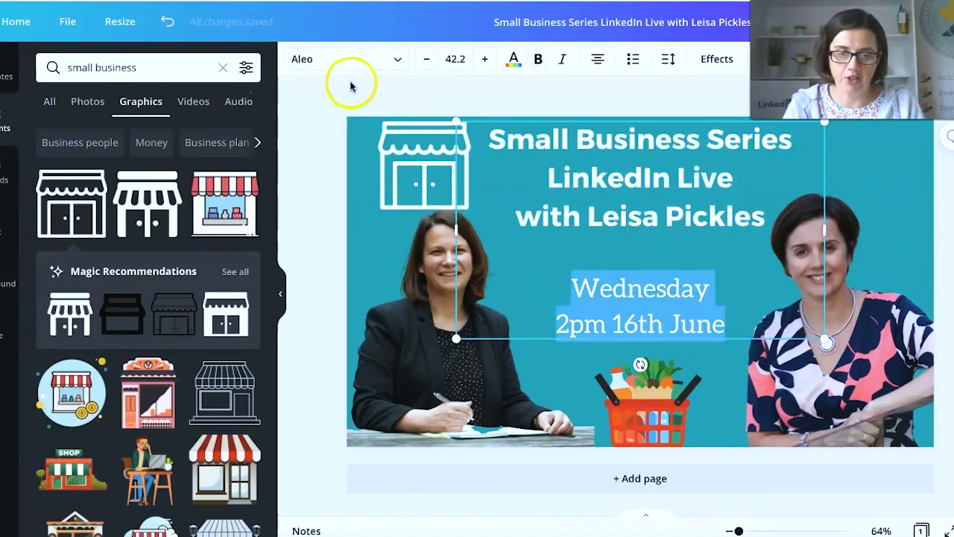
{"action": "left_click", "coordinate": [343, 59]}
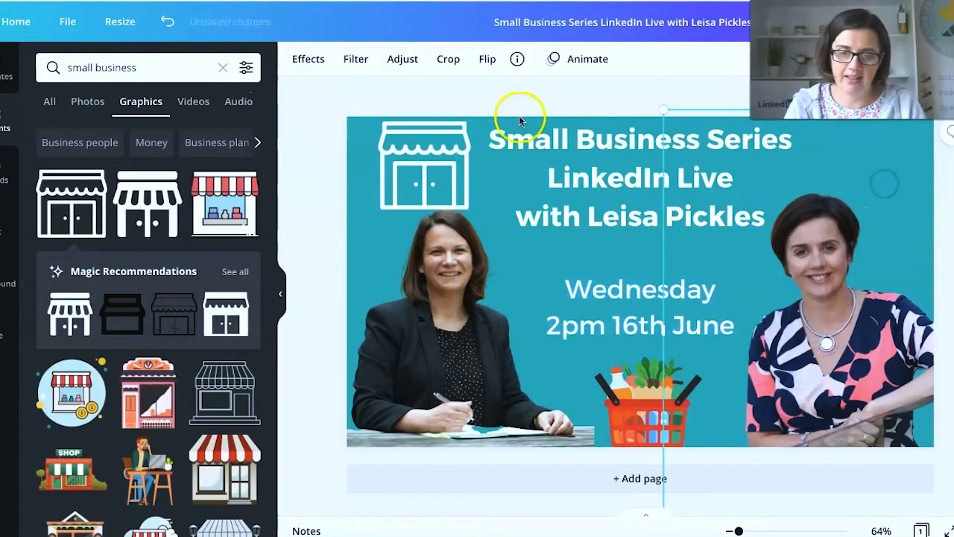
- Shrink the shop icon slightly and add the bee logo found by searching uploads for 'logo'
{"action": "left_click", "coordinate": [422, 164]}
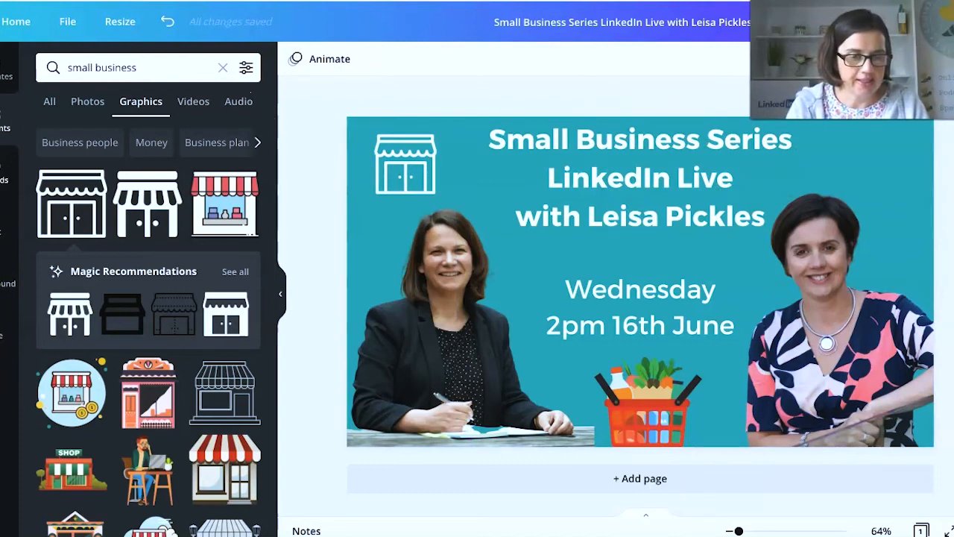
{"action": "type", "text": "loo"}
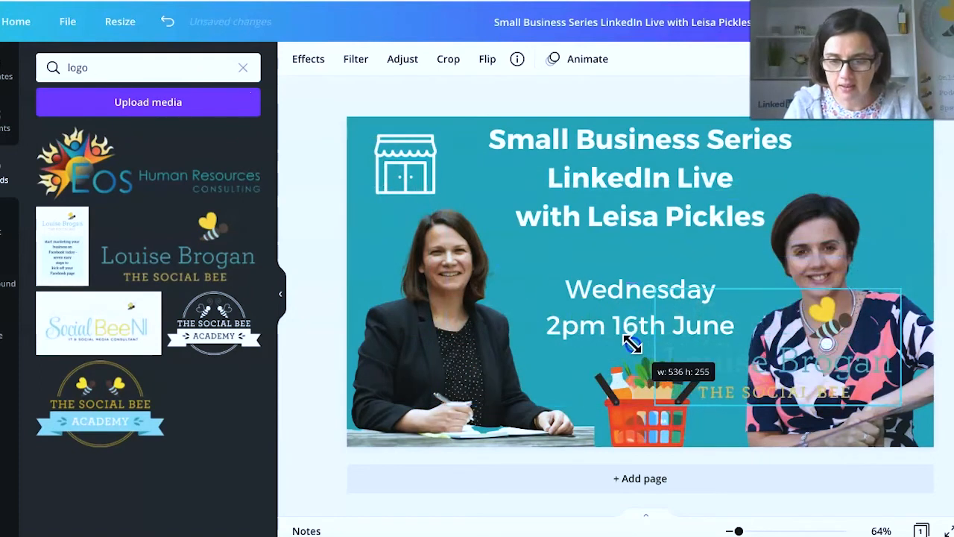
- Drag the bee logo's corner handle to shrink it toward the top-right corner
{"action": "left_click_drag", "start_coordinate": [631, 342], "coordinate": [887, 203]}
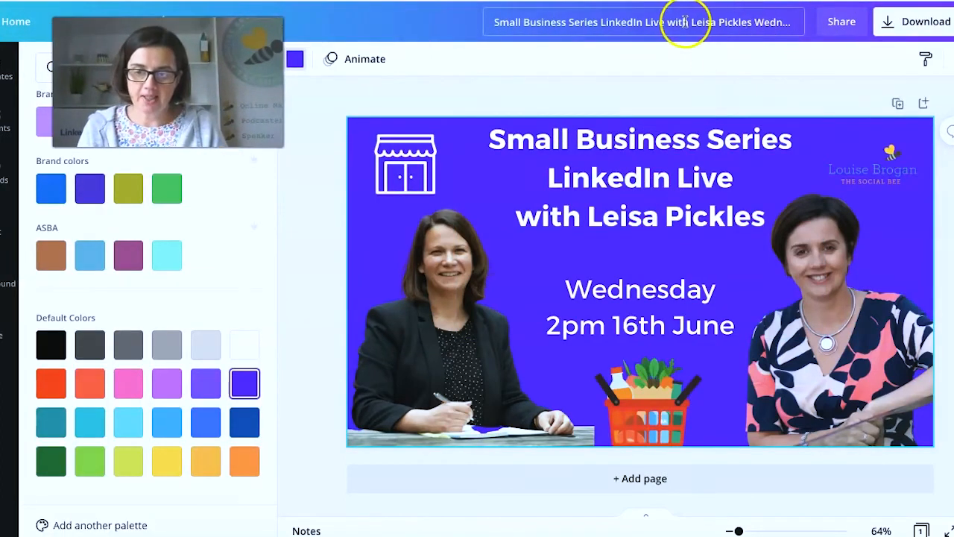
- Download the finished Canva event graphic as a PNG file
{"action": "left_click", "coordinate": [926, 21]}
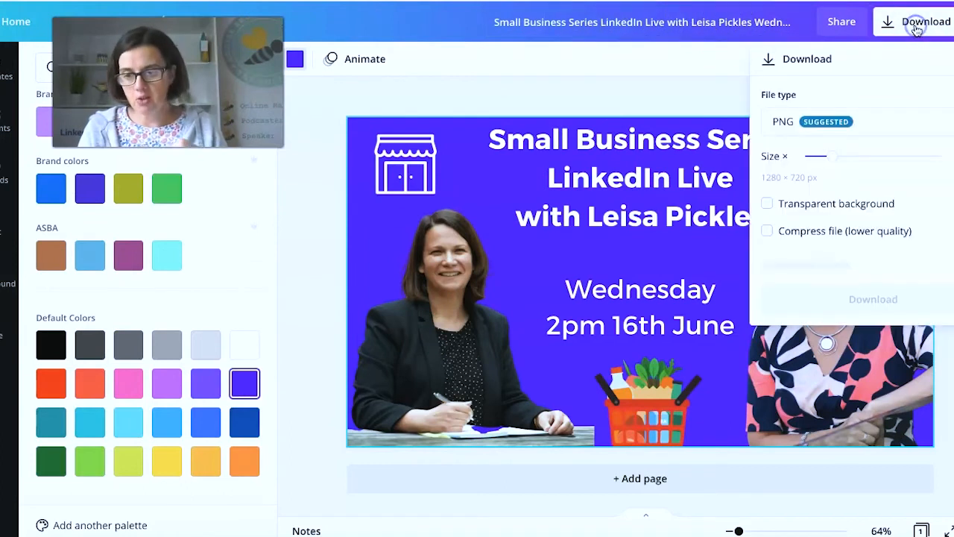
{"action": "left_click", "coordinate": [872, 299]}
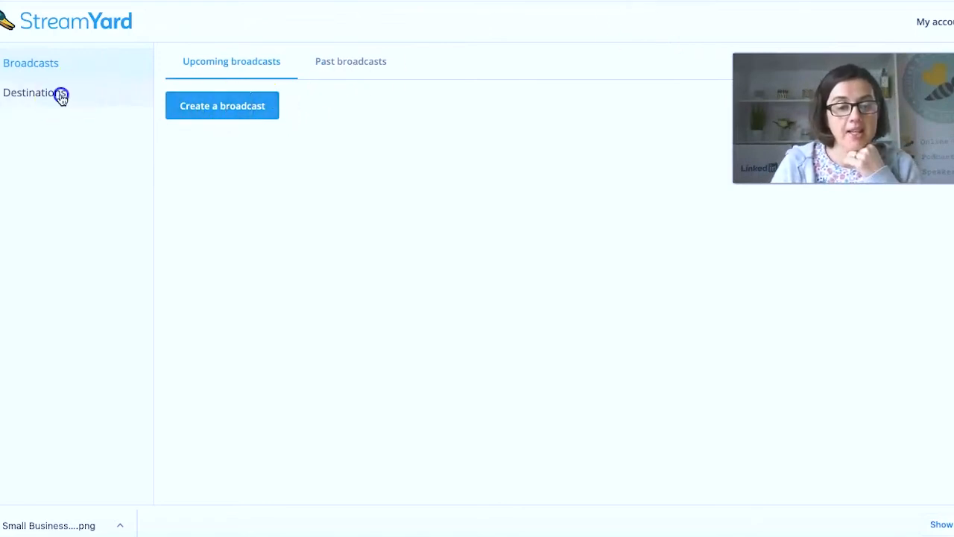
- Review StreamYard's connected destinations and addable platforms, then return to Broadcasts
{"action": "left_click", "coordinate": [34, 92]}
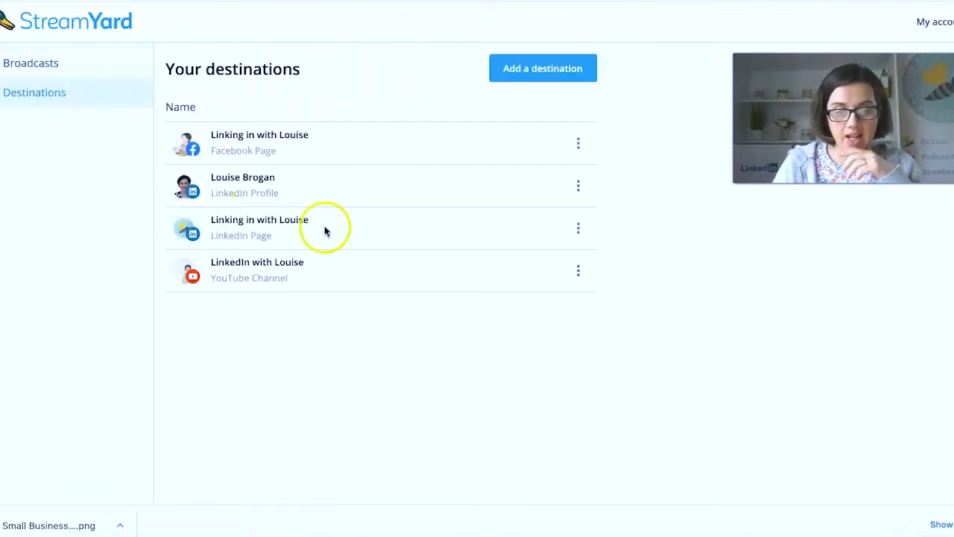
{"action": "left_click", "coordinate": [542, 68]}
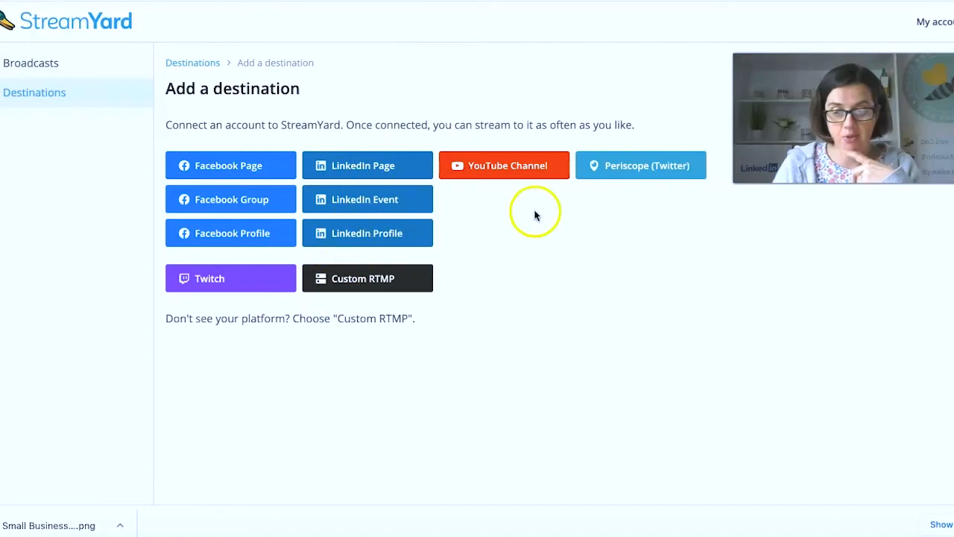
{"action": "mouse_move", "coordinate": [508, 196]}
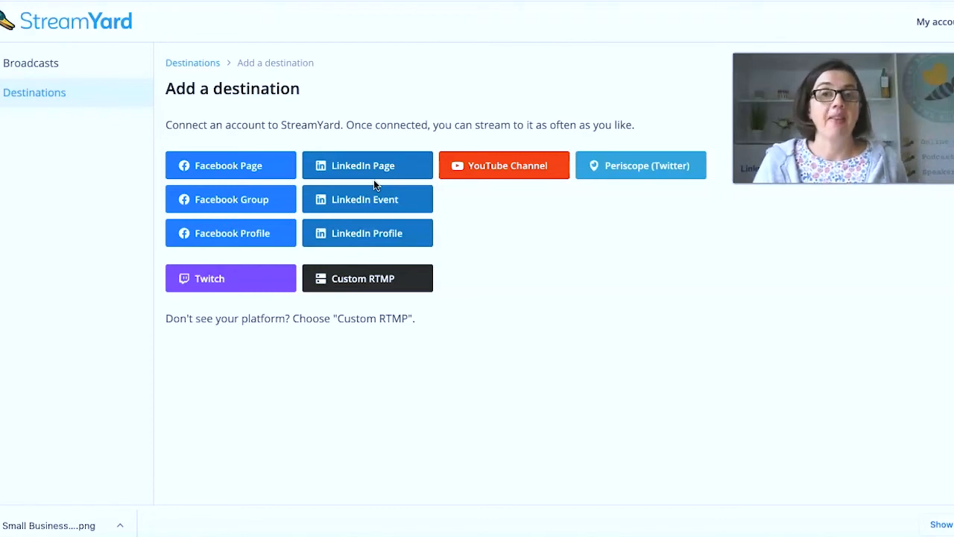
{"action": "left_click", "coordinate": [35, 91]}
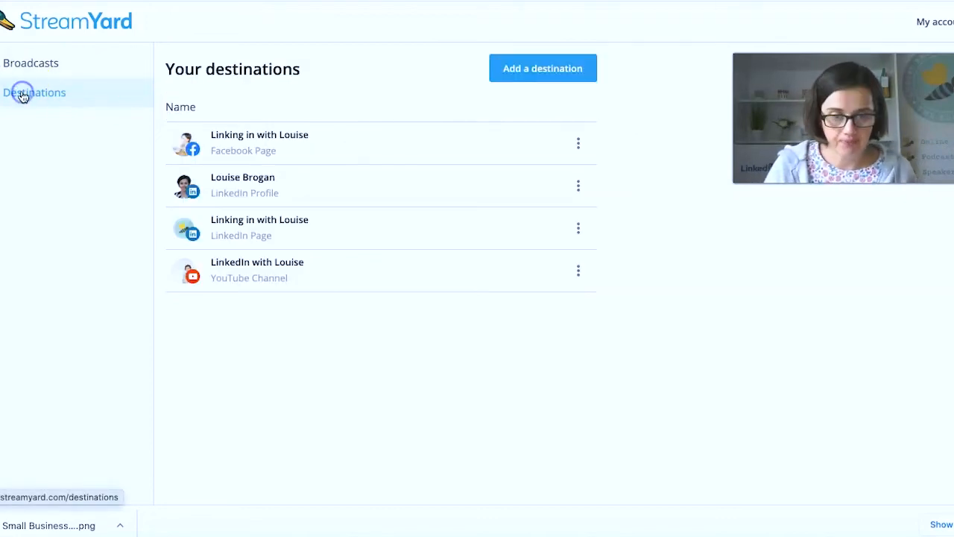
{"action": "left_click", "coordinate": [30, 62]}
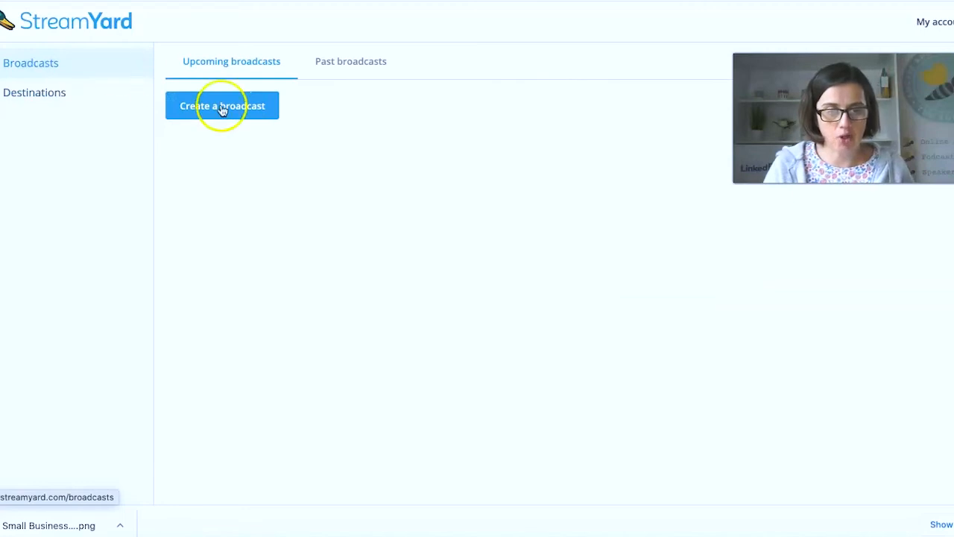
- Create a new broadcast targeting the LinkedIn profile and YouTube channel
{"action": "left_click", "coordinate": [222, 105]}
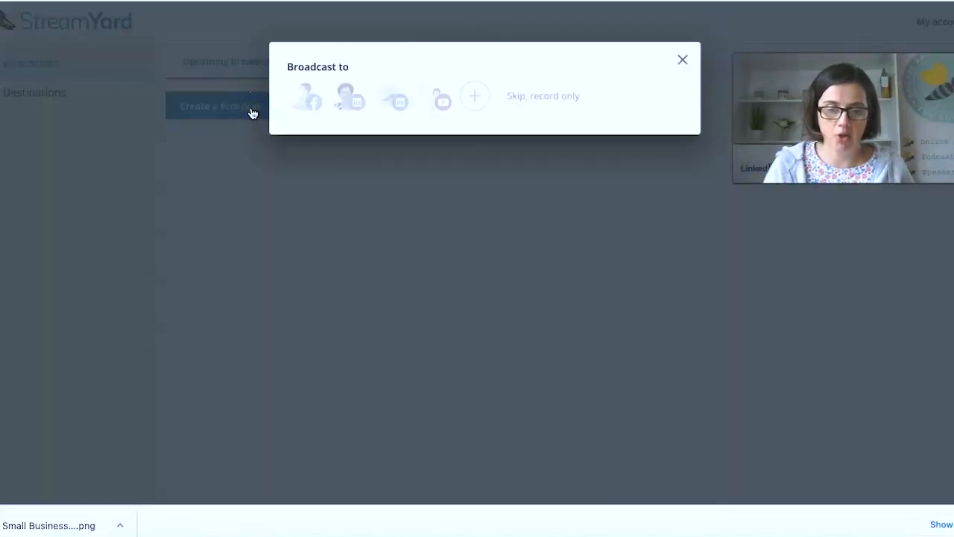
{"action": "left_click", "coordinate": [346, 96]}
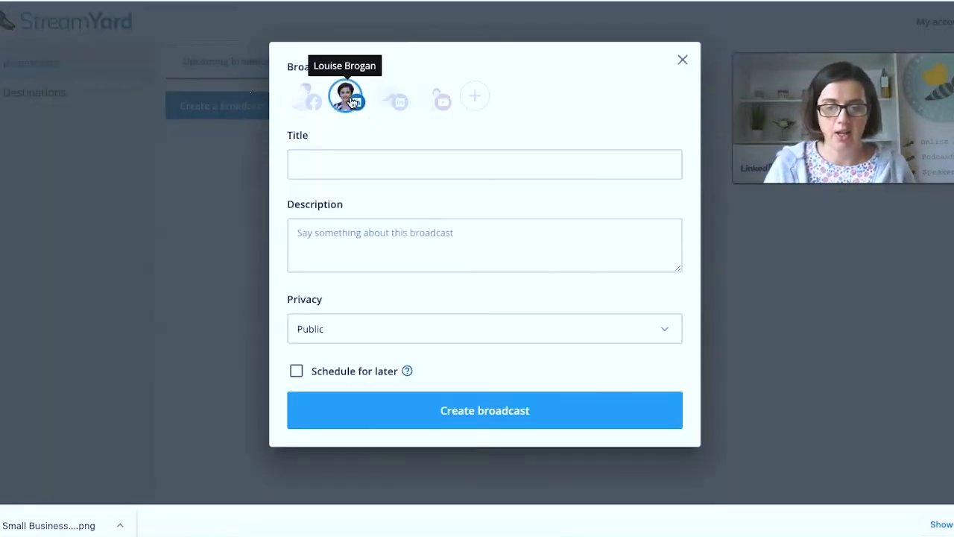
{"action": "left_click", "coordinate": [436, 95]}
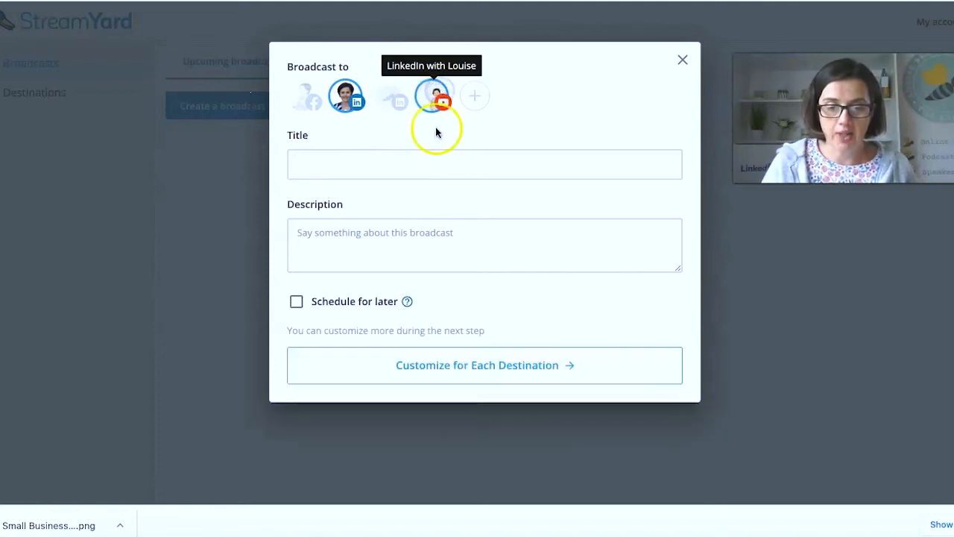
- Title the broadcast for the Small Business Series LinkedIn Live interview
{"action": "left_click", "coordinate": [484, 164]}
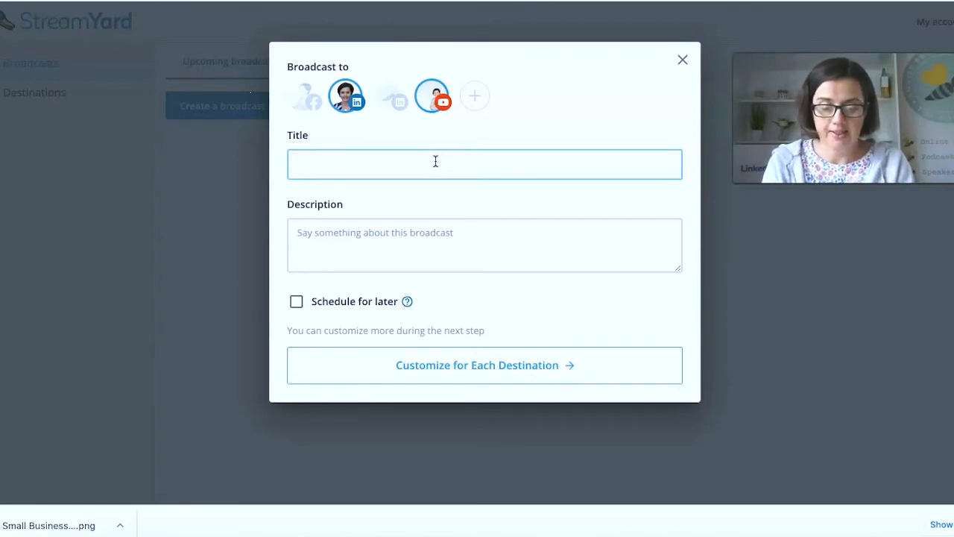
{"action": "type", "text": "Small Business S"}
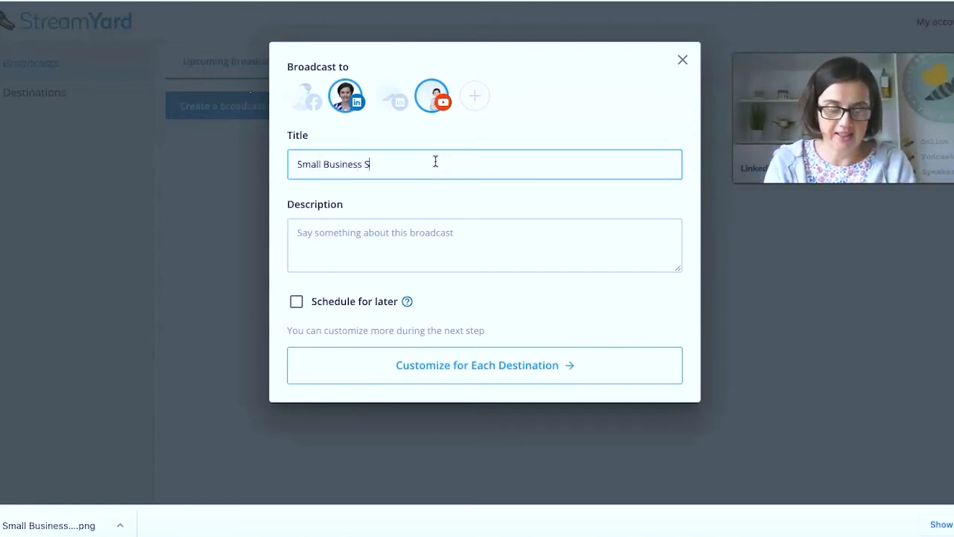
{"action": "type", "text": "eries"}
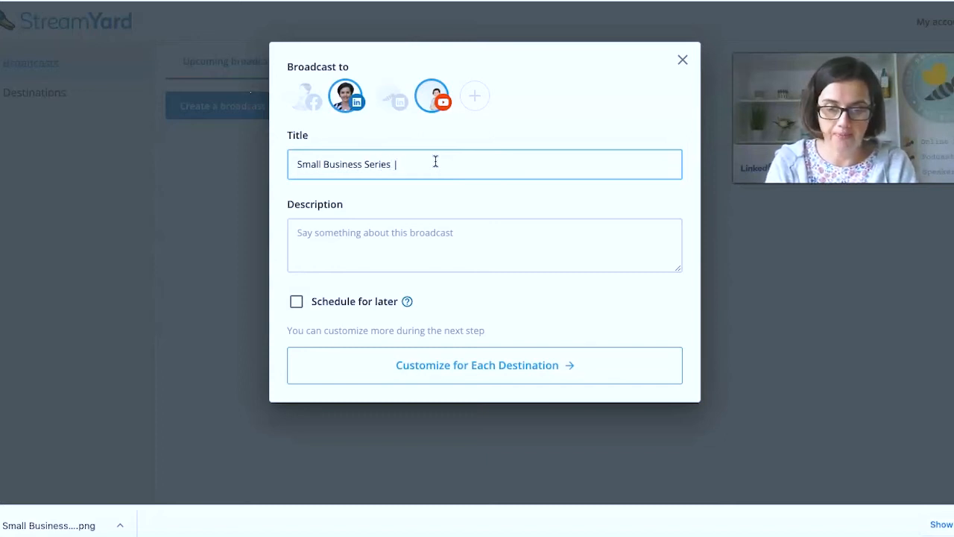
{"action": "type", "text": "Leisa Pickles - find me"}
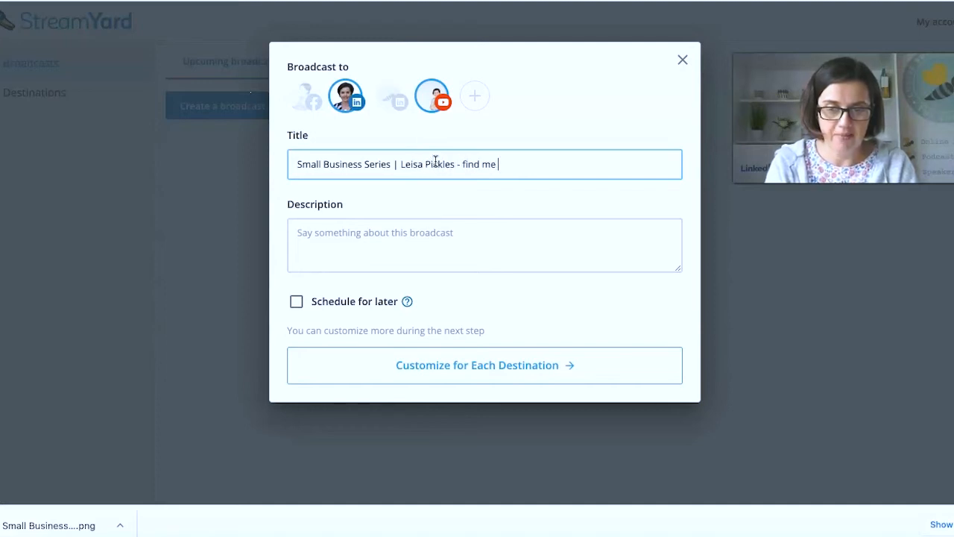
{"action": "type", "text": "the leads |"}
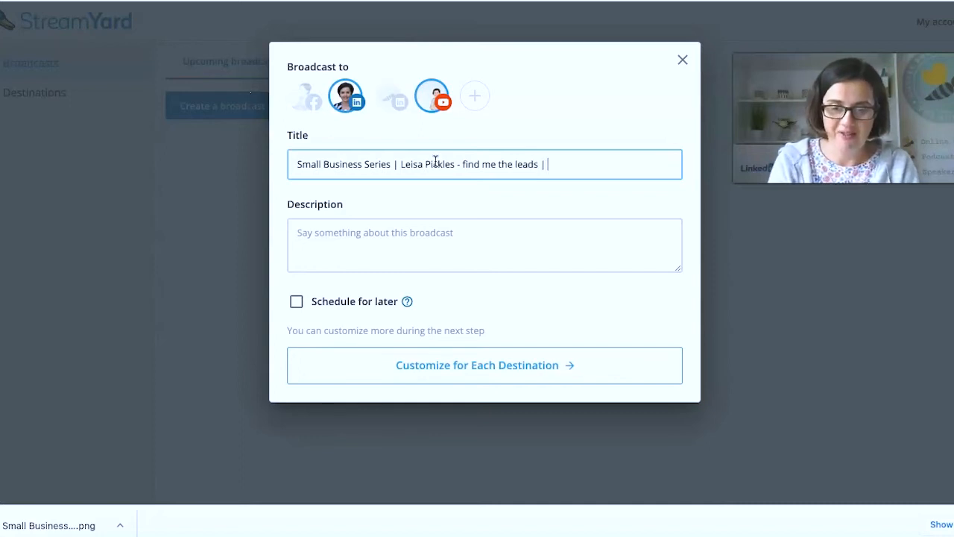
{"action": "type", "text": "LinkedIn Live"}
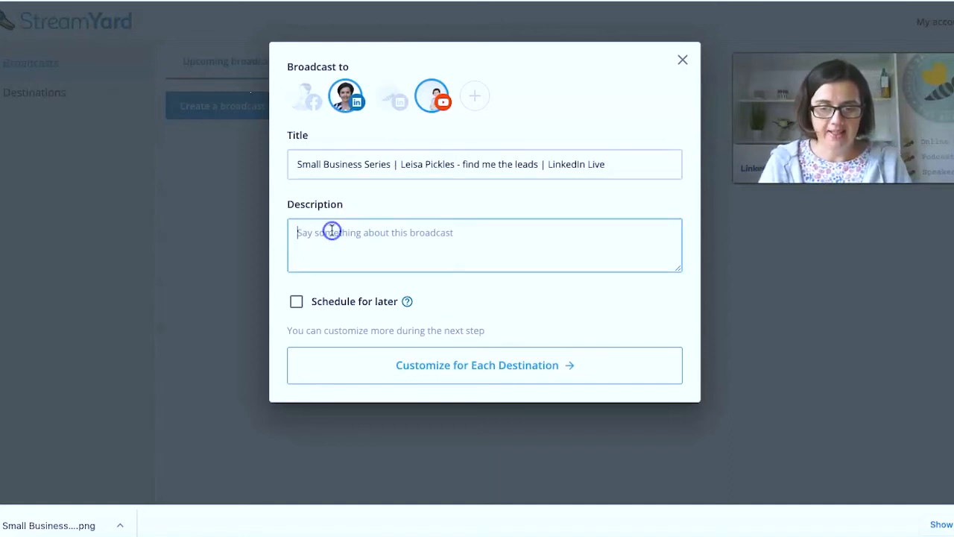
{"action": "left_click", "coordinate": [332, 232]}
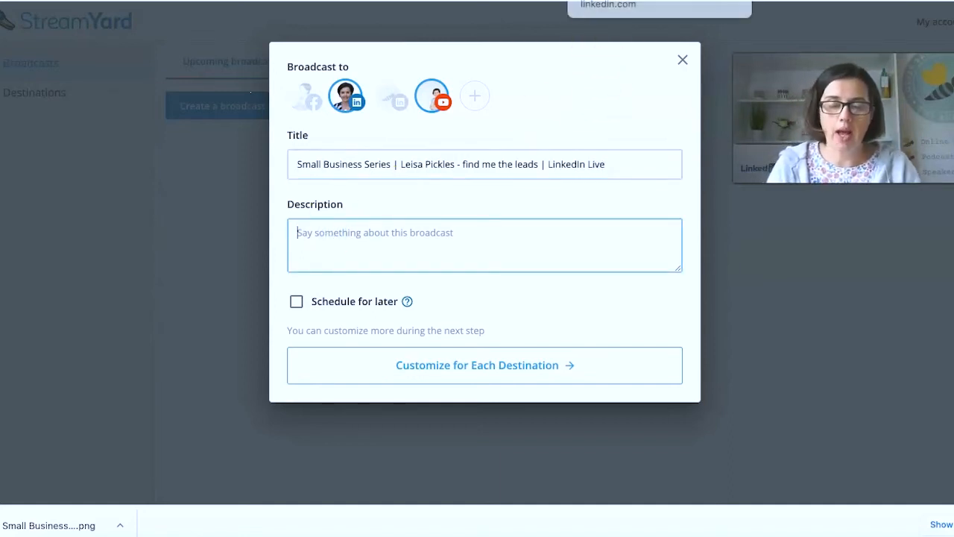
- Scroll the guest's LinkedIn profile down to About and select its opening text
{"action": "left_click", "coordinate": [681, 60]}
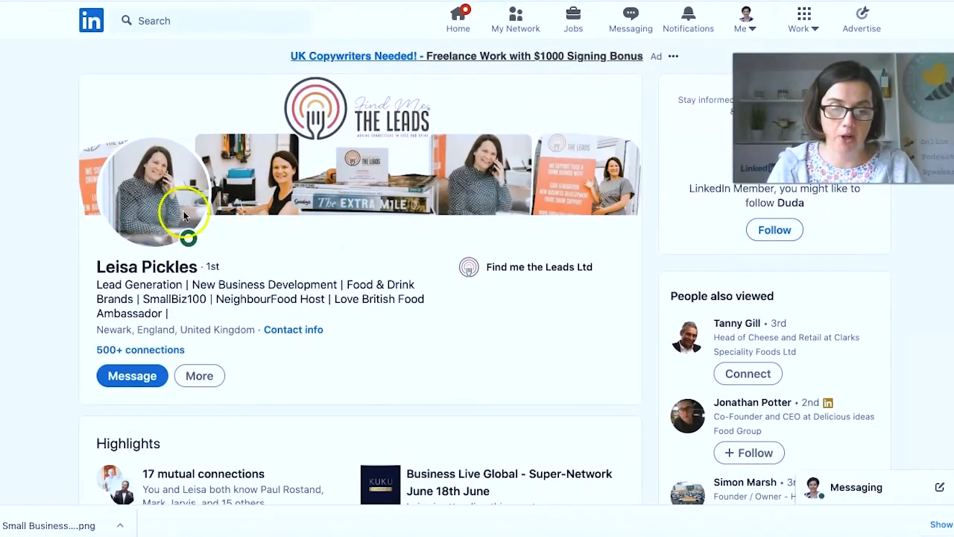
{"action": "scroll", "scroll_direction": "down", "scroll_amount": 3}
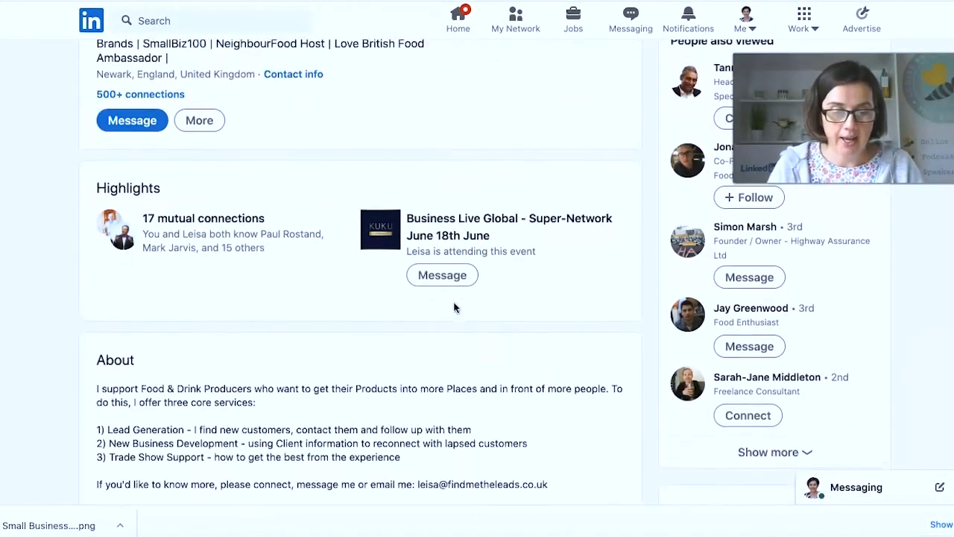
{"action": "scroll", "scroll_direction": "down", "scroll_amount": 3}
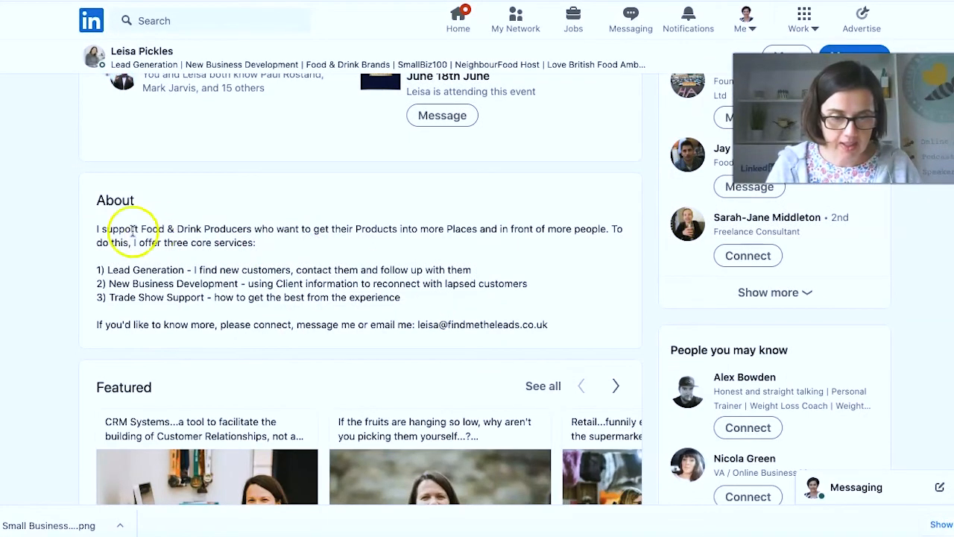
{"action": "left_click_drag", "start_coordinate": [98, 228], "coordinate": [600, 228]}
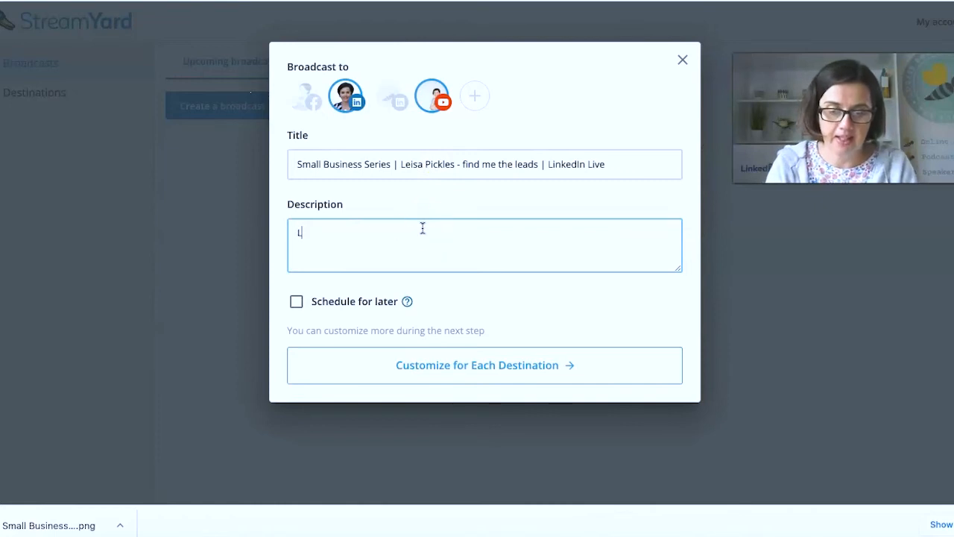
- Write a description introducing the guest owner who supports Food & Drink Producers
{"action": "type", "text": "Live interview with SMall Business"}
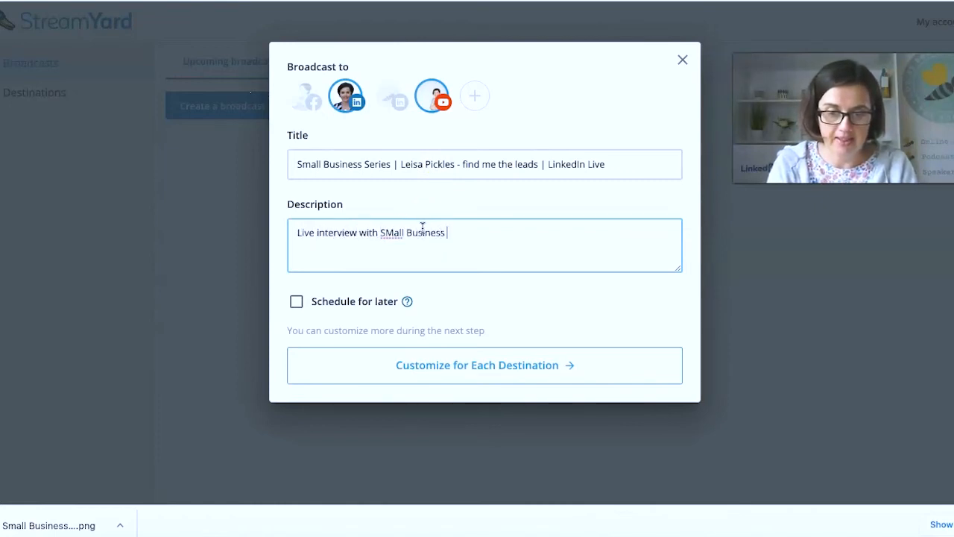
{"action": "type", "text": "owner, Leisa P"}
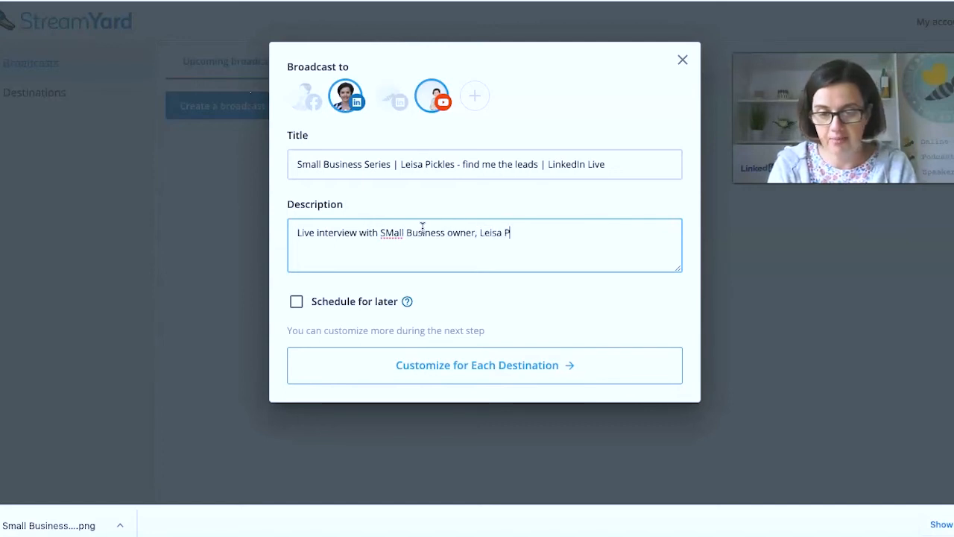
{"action": "type", "text": "ckles"}
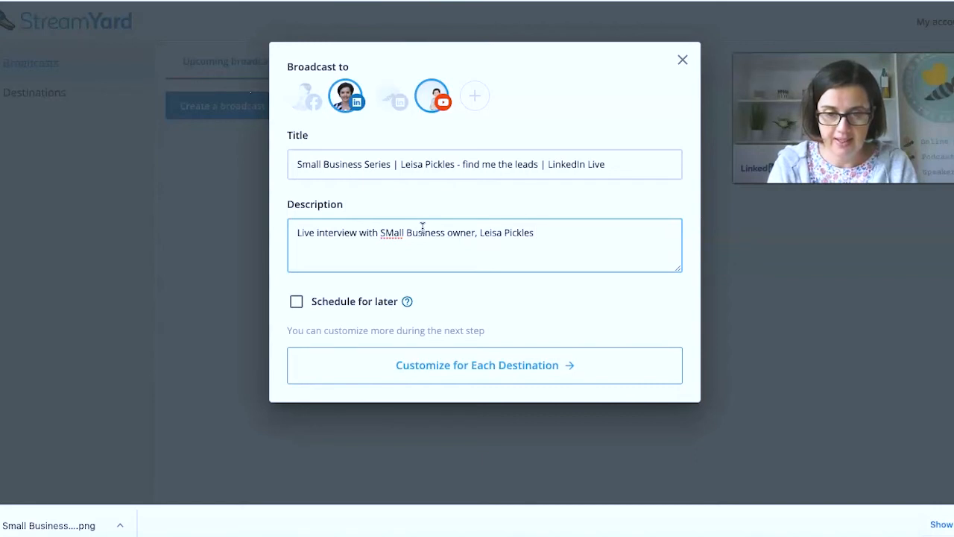
{"action": "type", "text": ","}
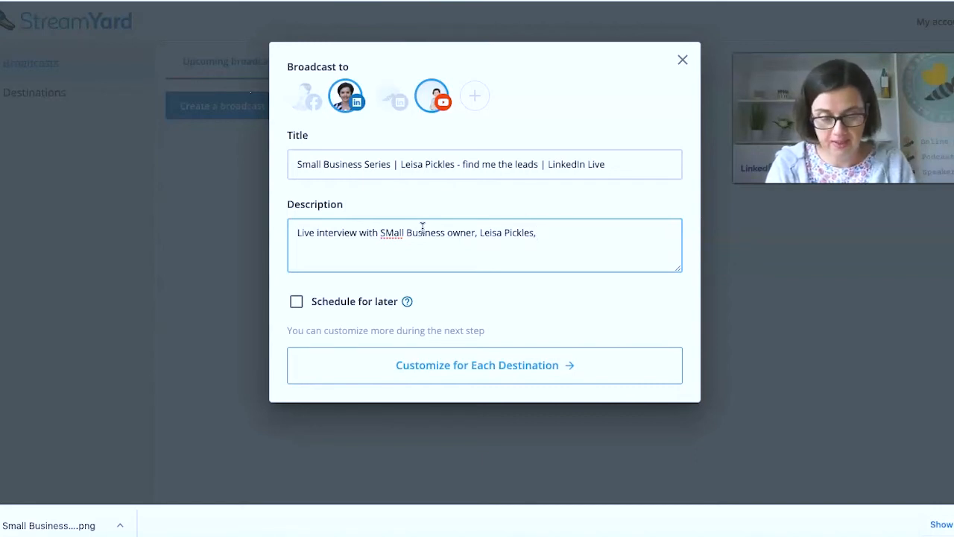
{"action": "type", "text": "Support Food & Drink Producers who want to get their Products into more Places and in front of more people."}
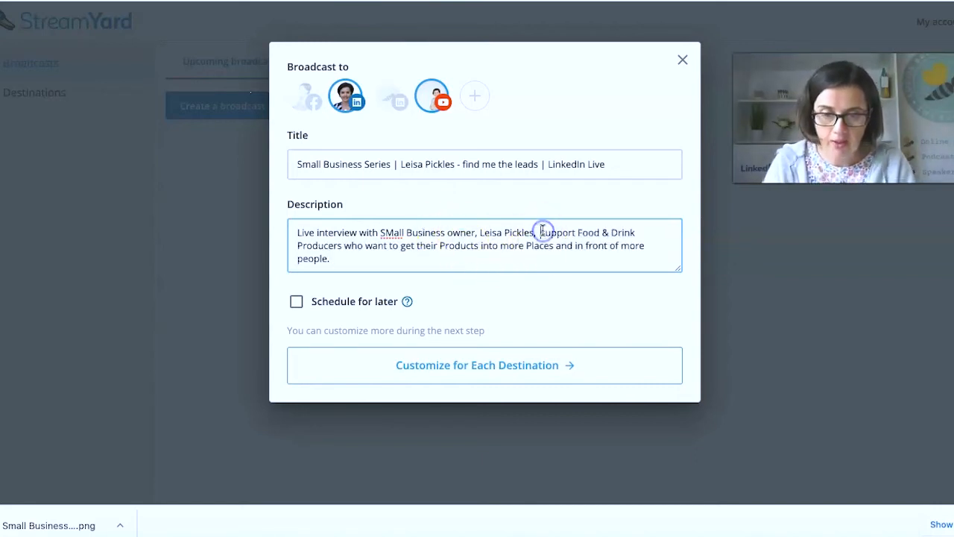
{"action": "type", "text": "who s"}
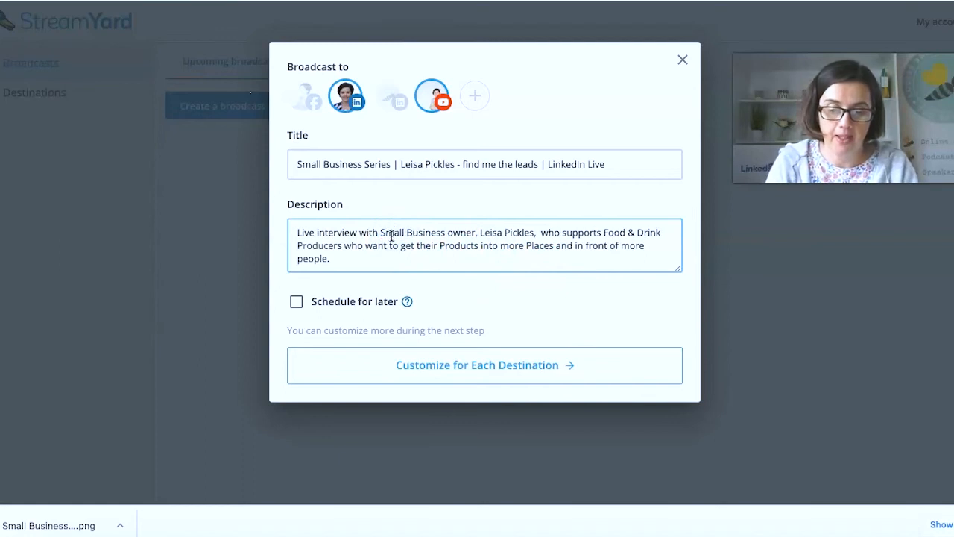
- Add the paragraph 'Join us live and bring your questions!' to the description
{"action": "type", "text": "Join"}
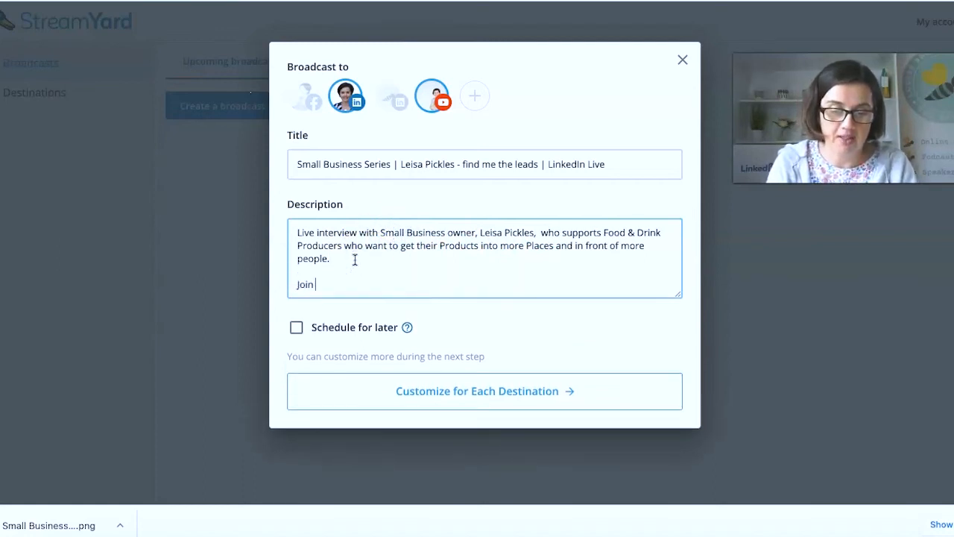
{"action": "type", "text": "us live and bring your"}
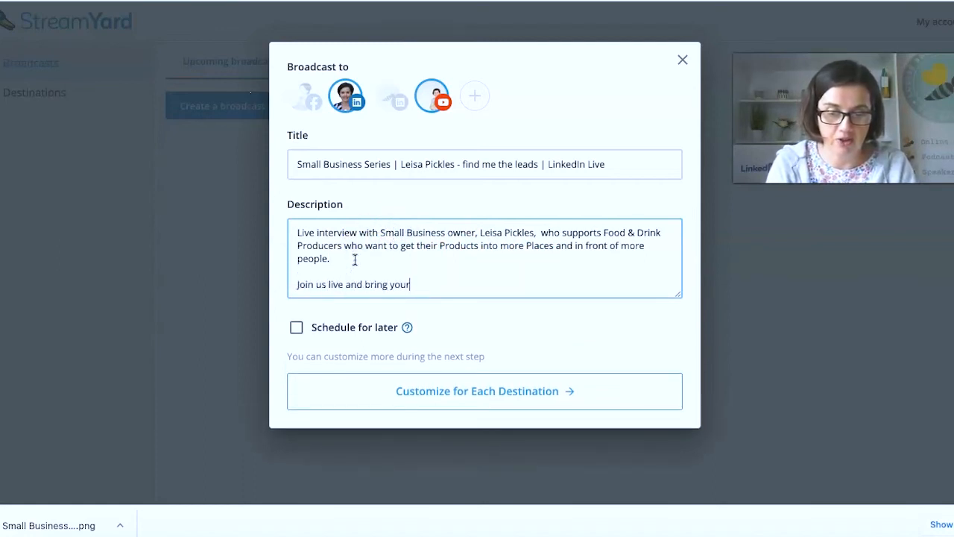
{"action": "type", "text": "questions!"}
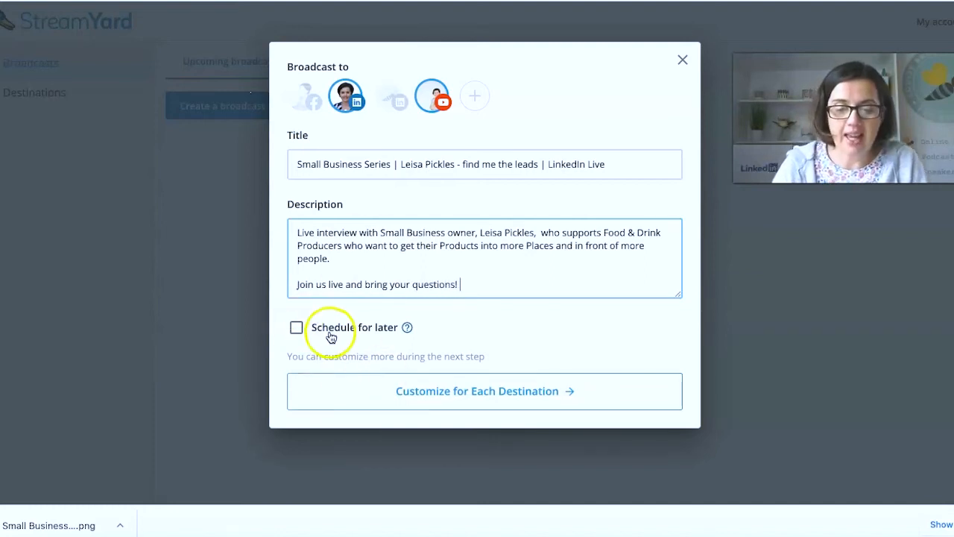
- Enable scheduling and apply the event graphic as the broadcast thumbnail
{"action": "left_click", "coordinate": [297, 326]}
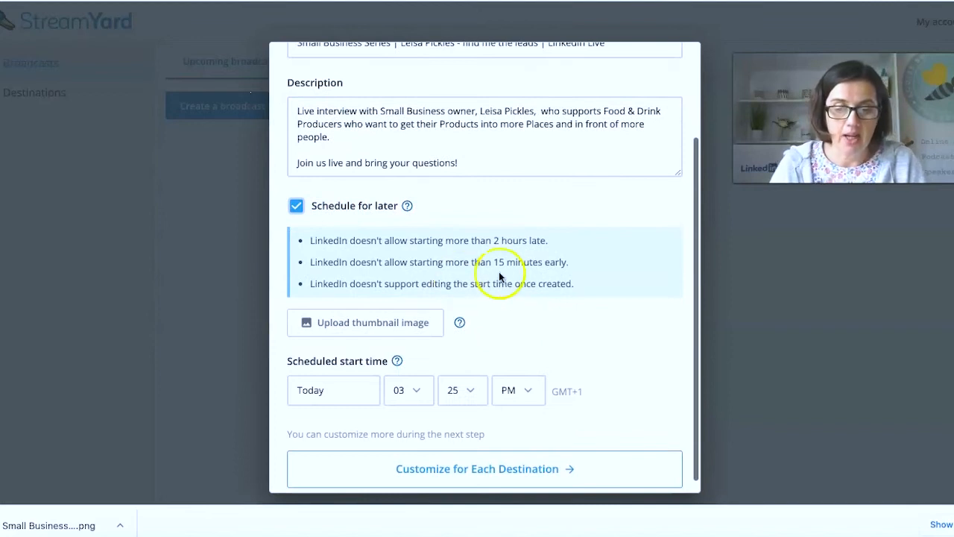
{"action": "mouse_move", "coordinate": [563, 231]}
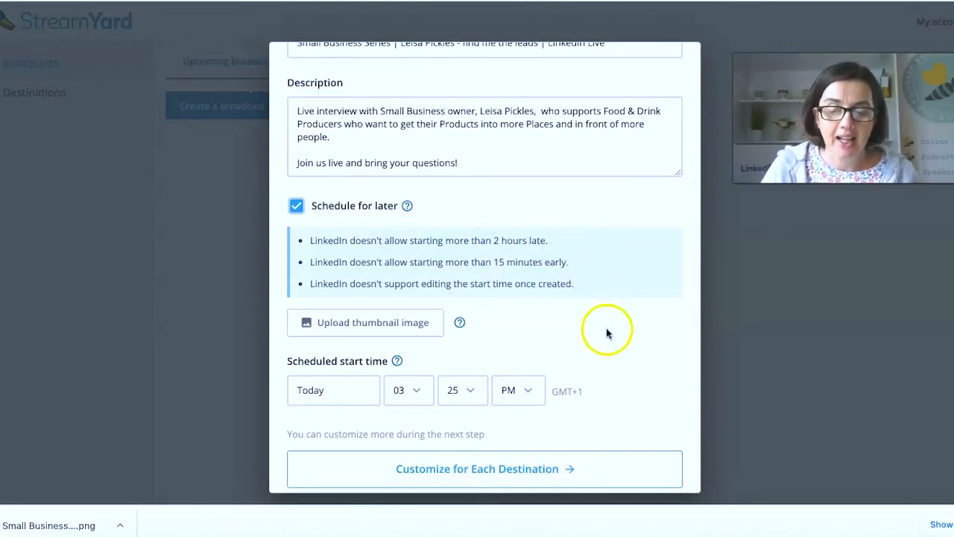
{"action": "mouse_move", "coordinate": [602, 341]}
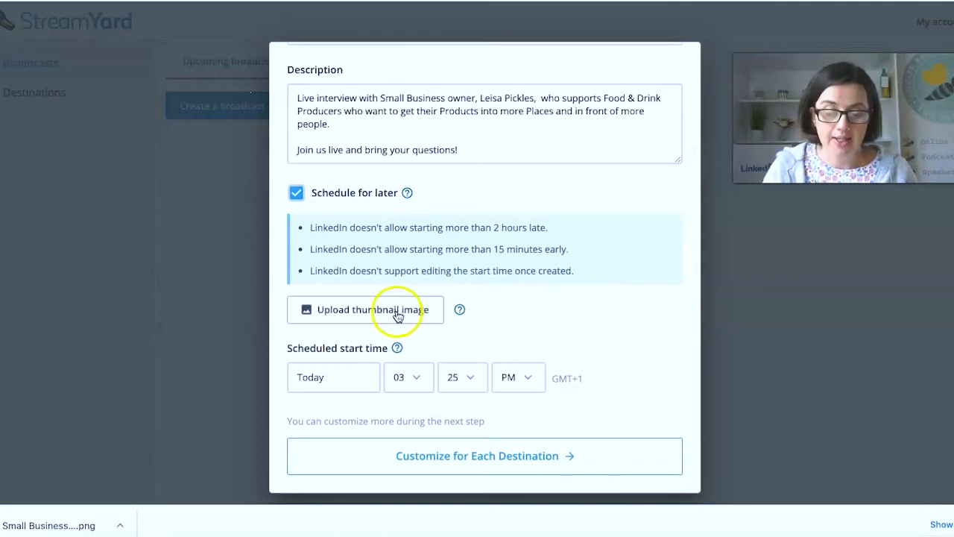
{"action": "left_click", "coordinate": [366, 310]}
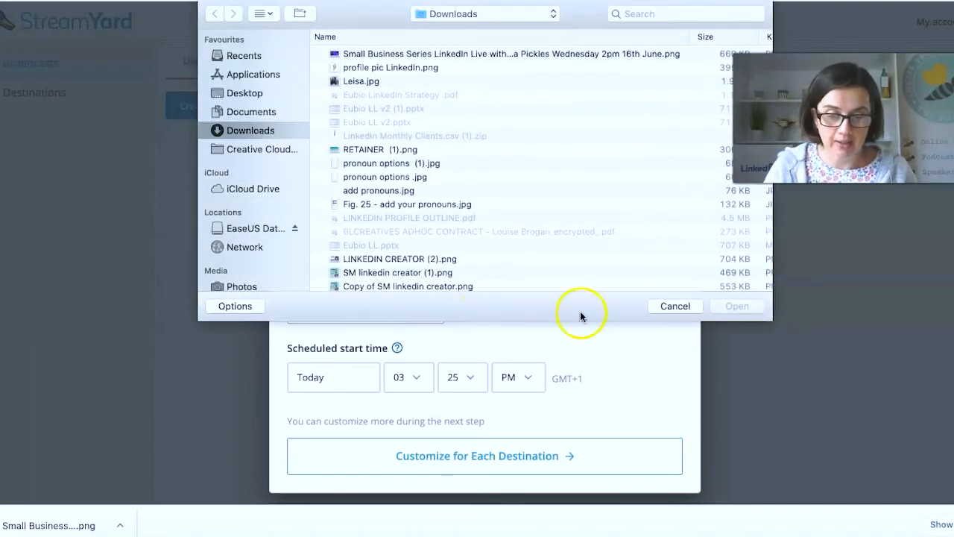
{"action": "mouse_move", "coordinate": [559, 63]}
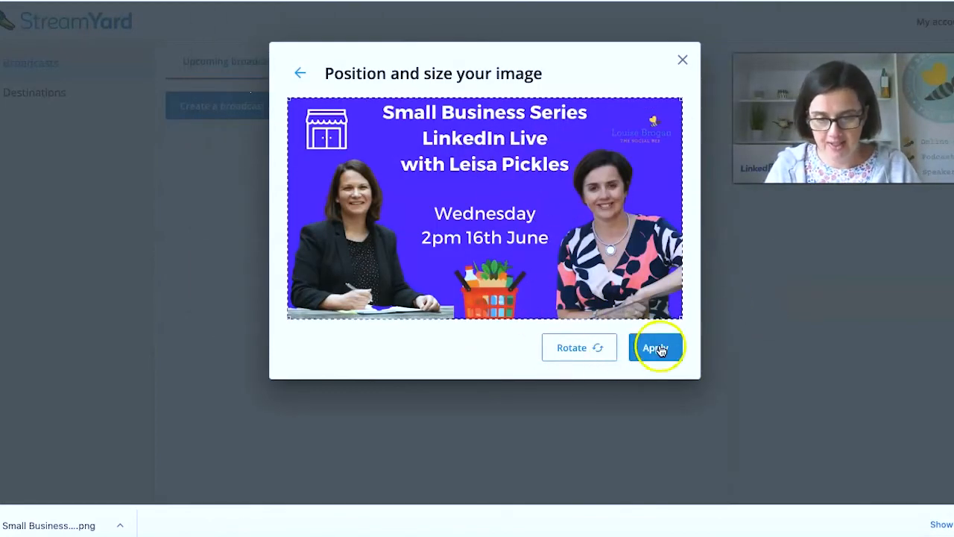
{"action": "left_click", "coordinate": [655, 348]}
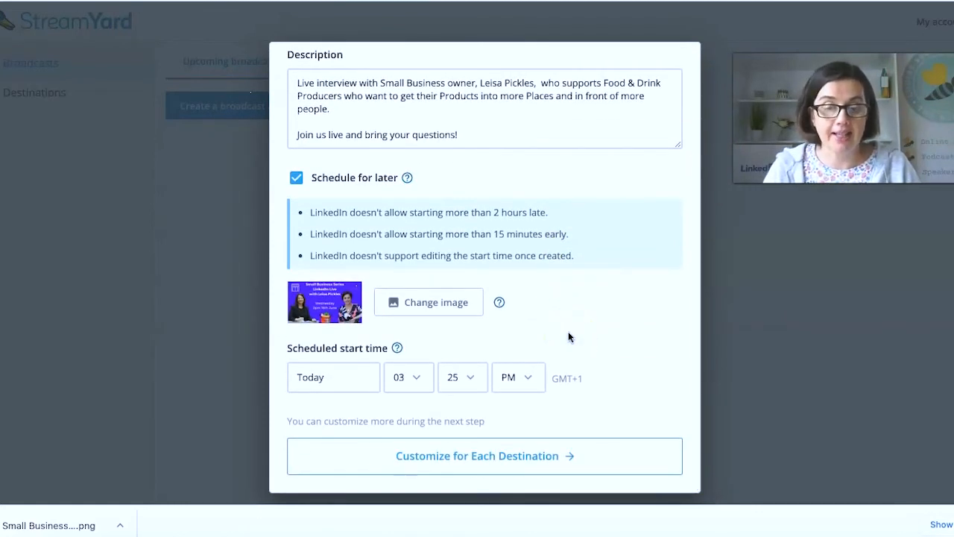
- Schedule the broadcast to start Jun 16, 2021 at 2:00 PM
{"action": "left_click", "coordinate": [333, 376]}
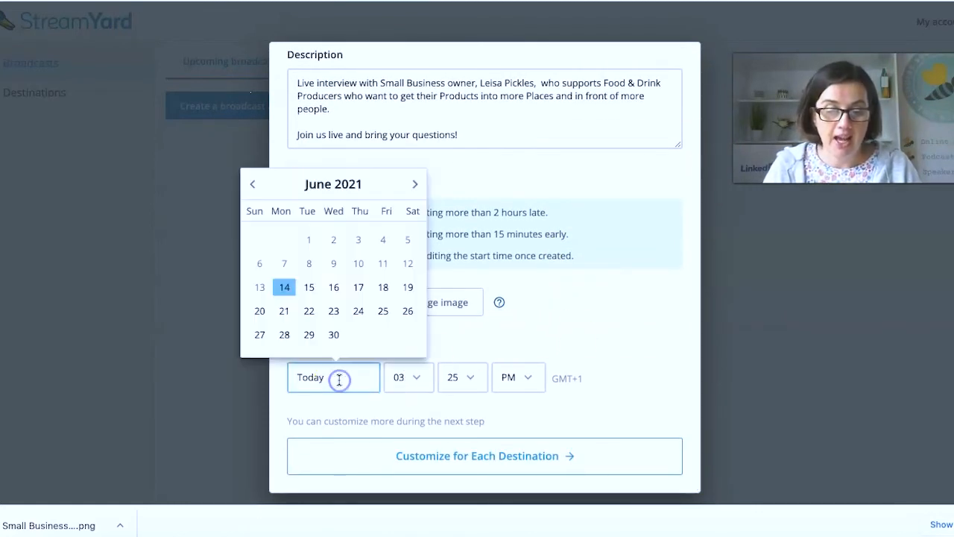
{"action": "left_click", "coordinate": [333, 287]}
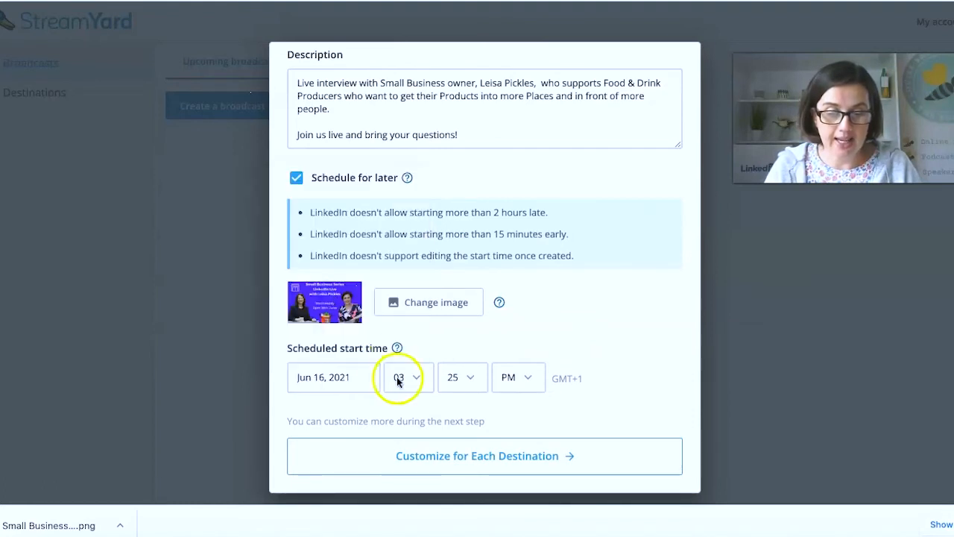
{"action": "left_click", "coordinate": [453, 376]}
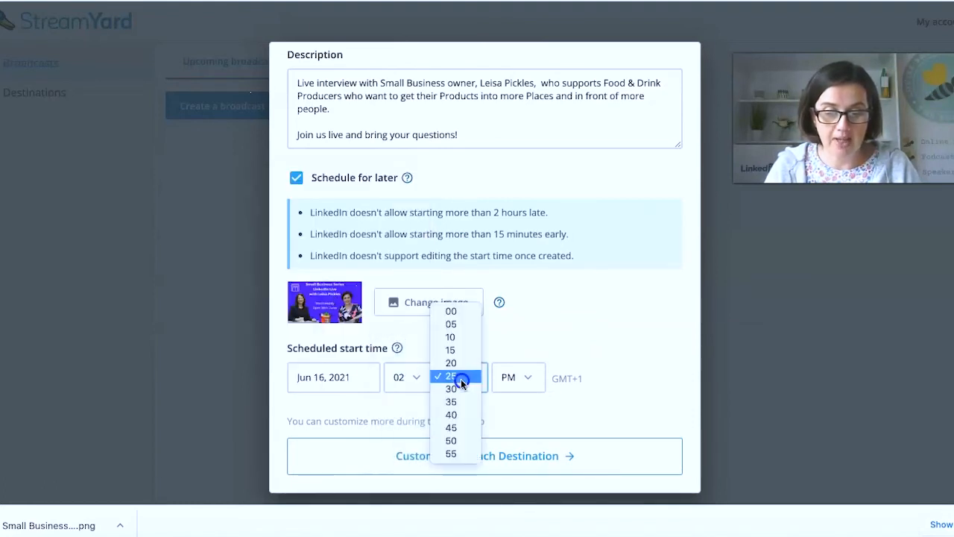
{"action": "left_click", "coordinate": [450, 311]}
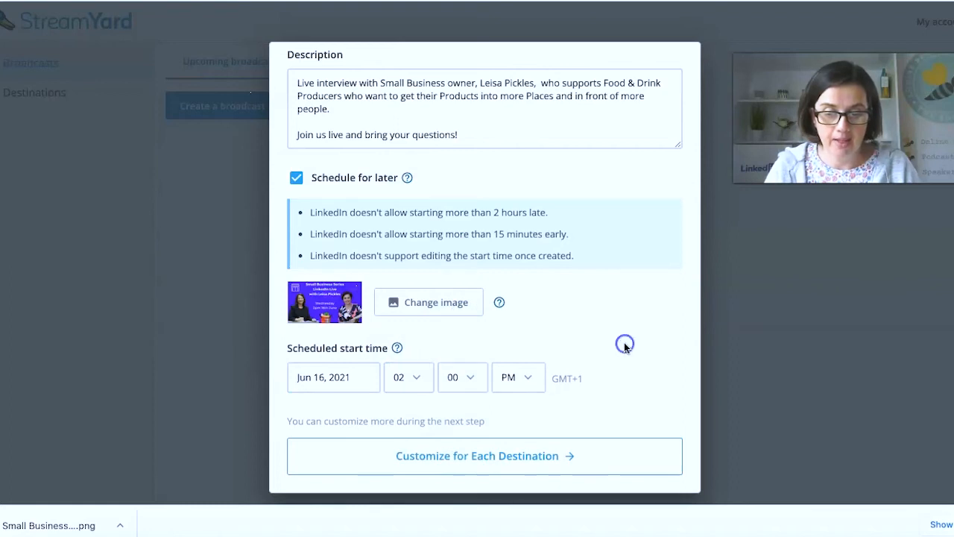
{"action": "left_click", "coordinate": [485, 456]}
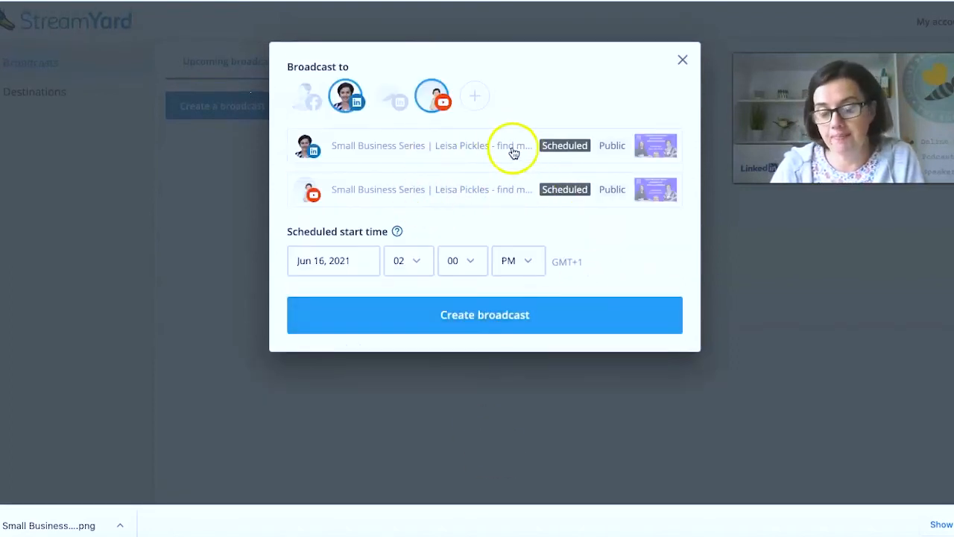
{"action": "mouse_move", "coordinate": [406, 145]}
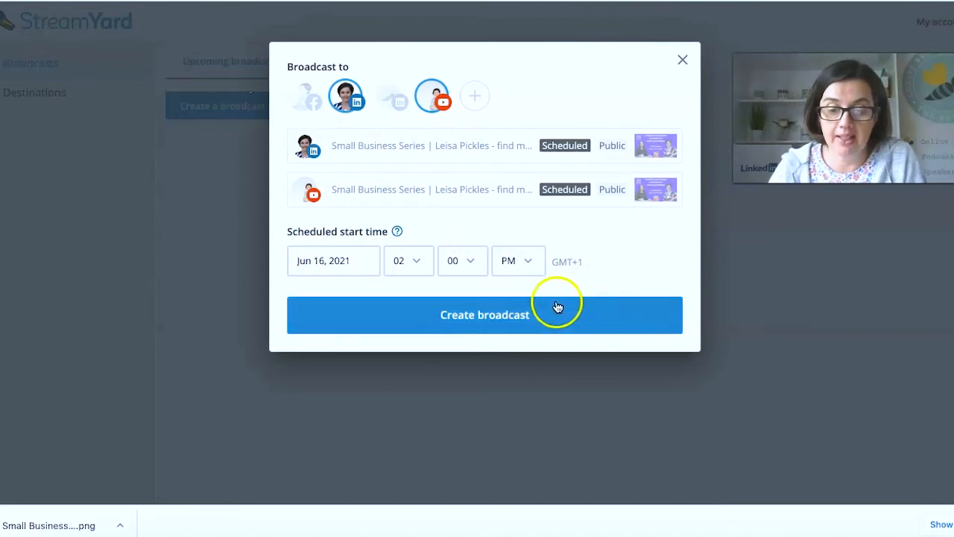
- Create the scheduled broadcast and choose View on LinkedIn from its options menu
{"action": "left_click", "coordinate": [484, 314]}
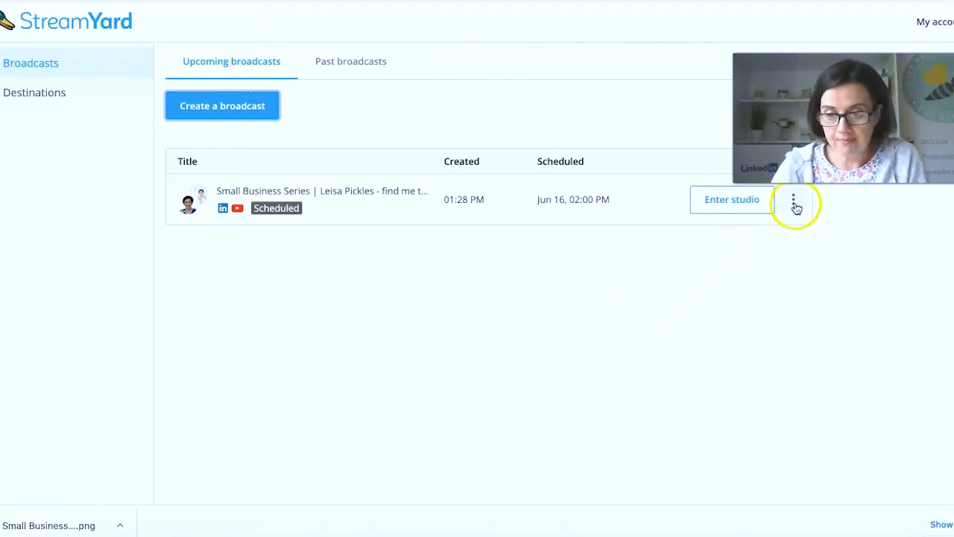
{"action": "left_click", "coordinate": [793, 199]}
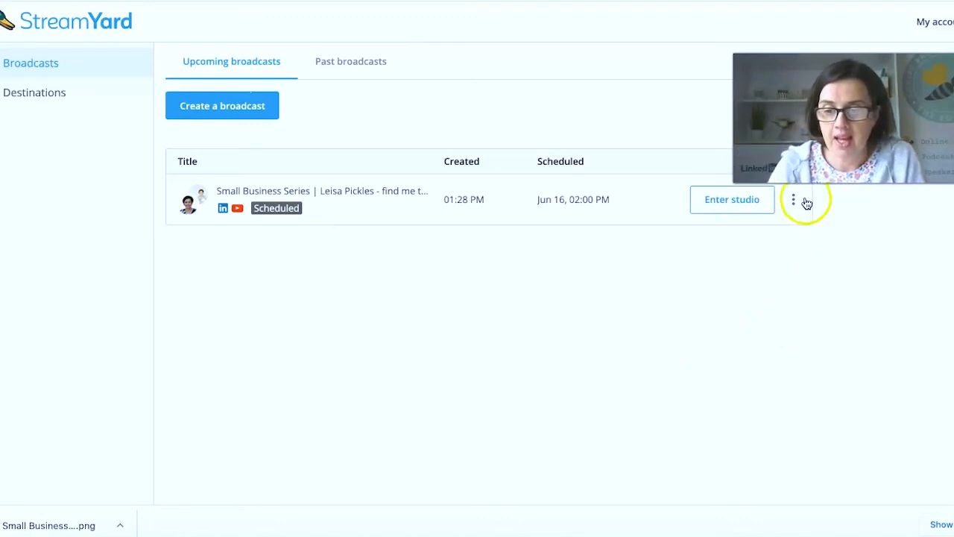
{"action": "left_click", "coordinate": [793, 199]}
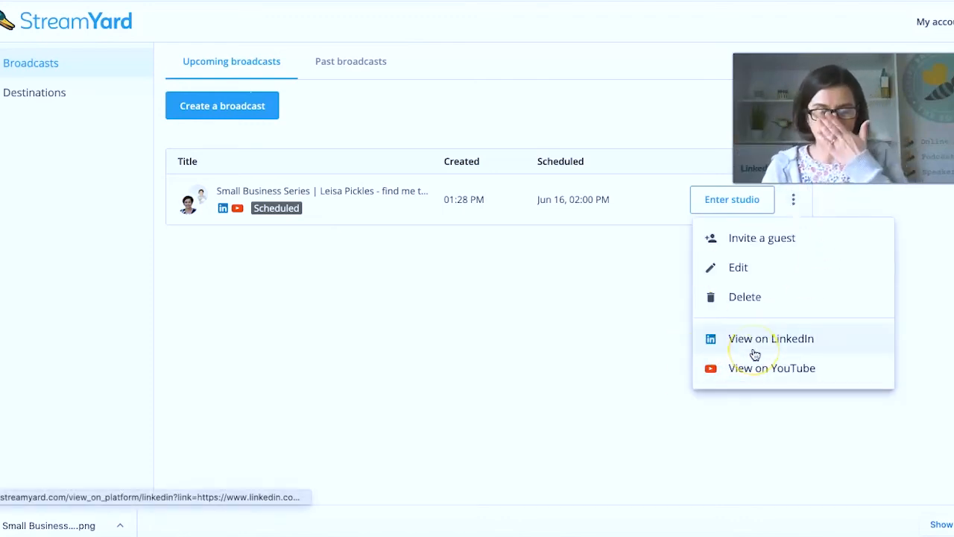
{"action": "left_click", "coordinate": [771, 339]}
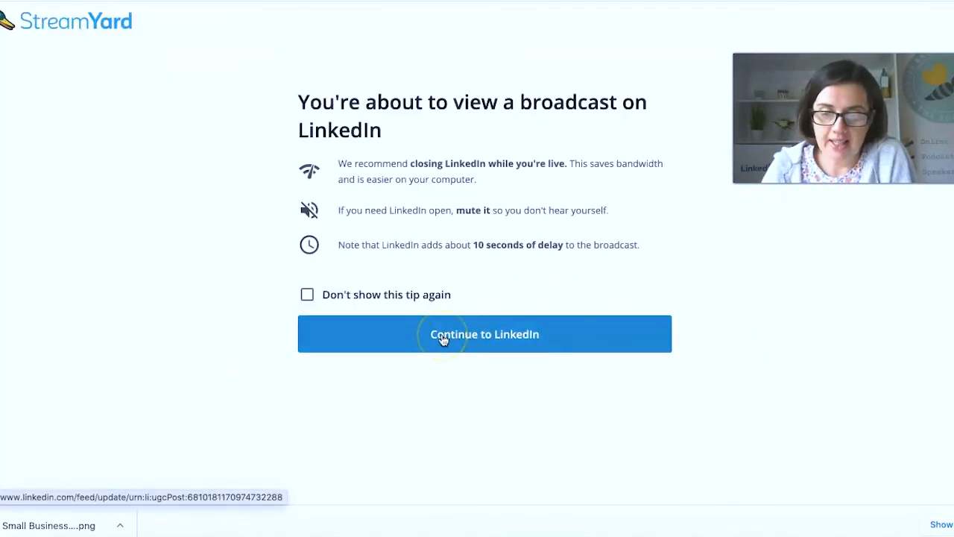
- Open the scheduled LinkedIn live post with the event graphic, edit it, and save
{"action": "left_click", "coordinate": [484, 333]}
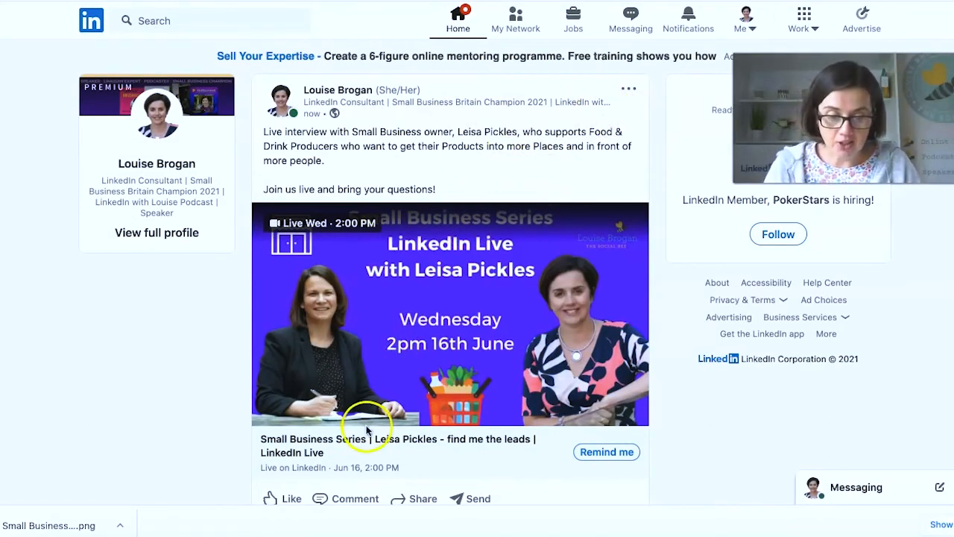
{"action": "mouse_move", "coordinate": [628, 88]}
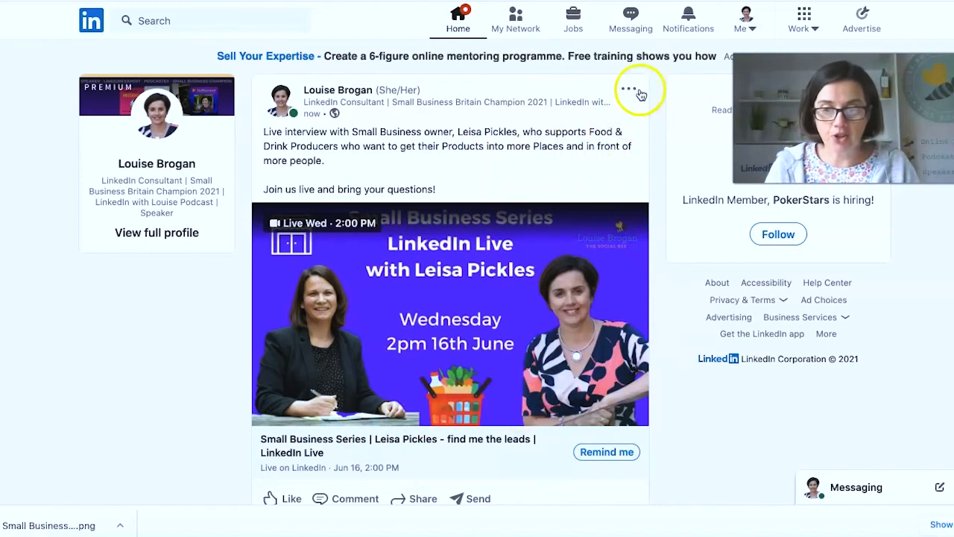
{"action": "left_click", "coordinate": [630, 90]}
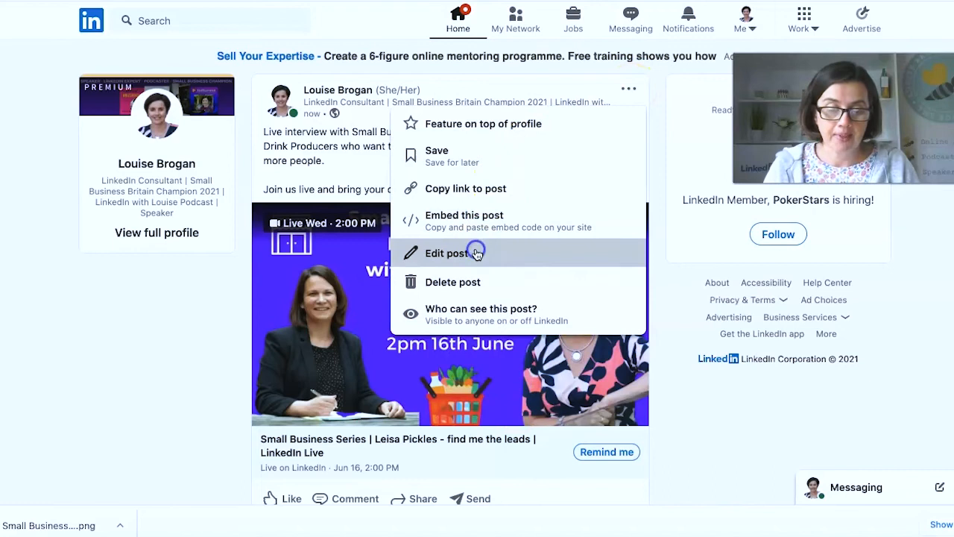
{"action": "left_click", "coordinate": [443, 253]}
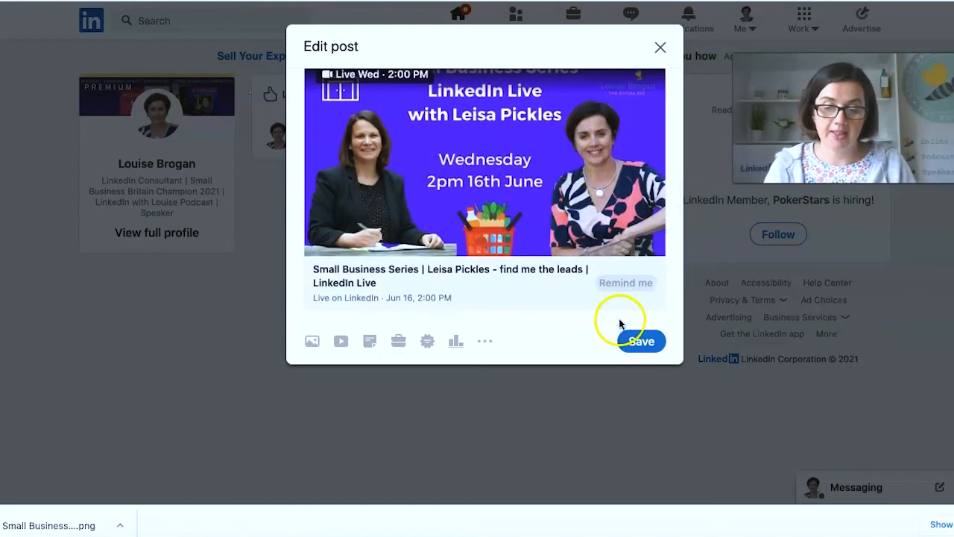
{"action": "left_click", "coordinate": [641, 341]}
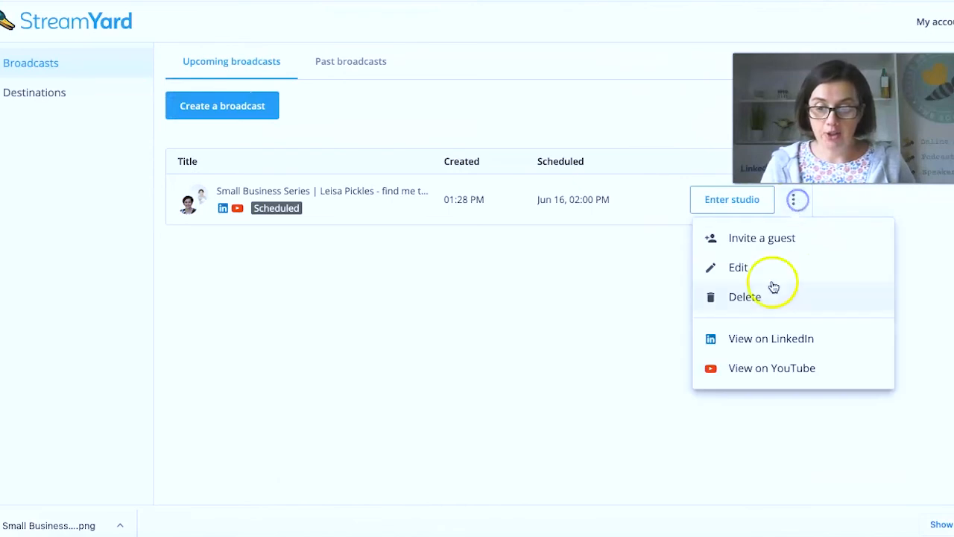
- Open the broadcast on YouTube and scroll through its scheduled watch page
{"action": "left_click", "coordinate": [771, 368]}
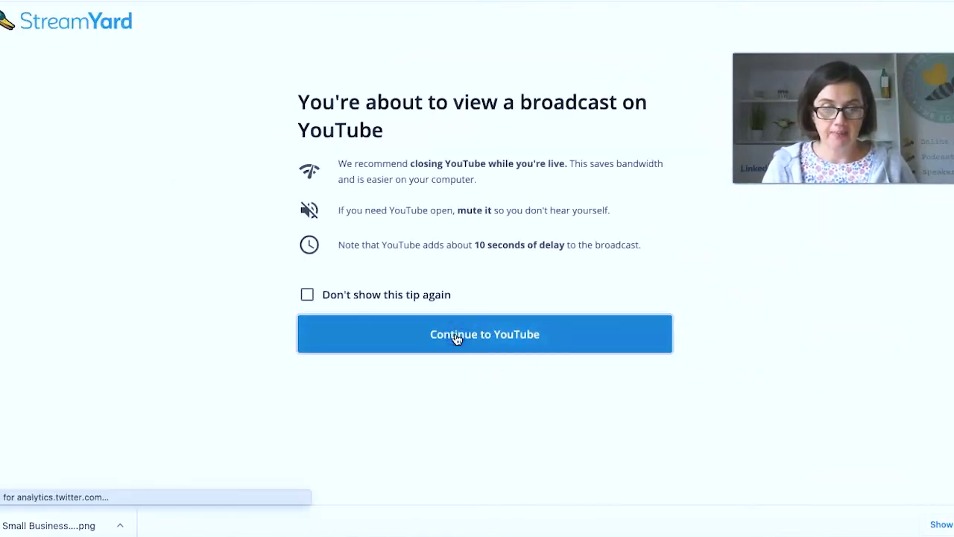
{"action": "left_click", "coordinate": [485, 334]}
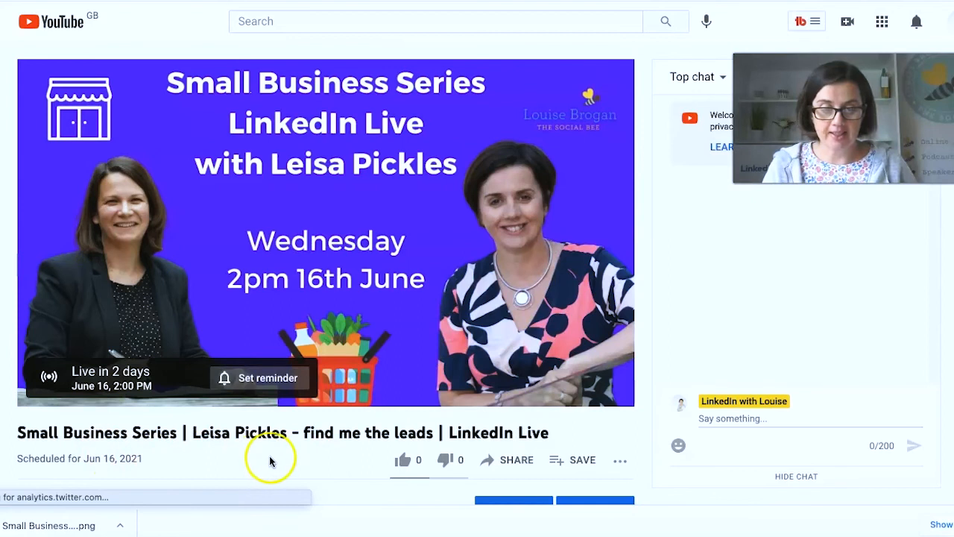
{"action": "scroll", "scroll_direction": "down", "scroll_amount": 3}
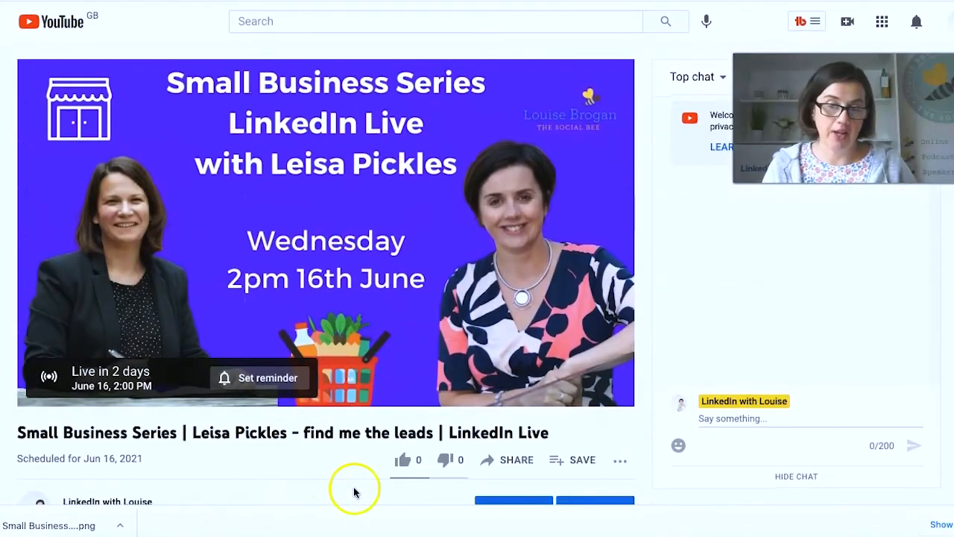
{"action": "scroll", "scroll_direction": "down", "scroll_amount": 3}
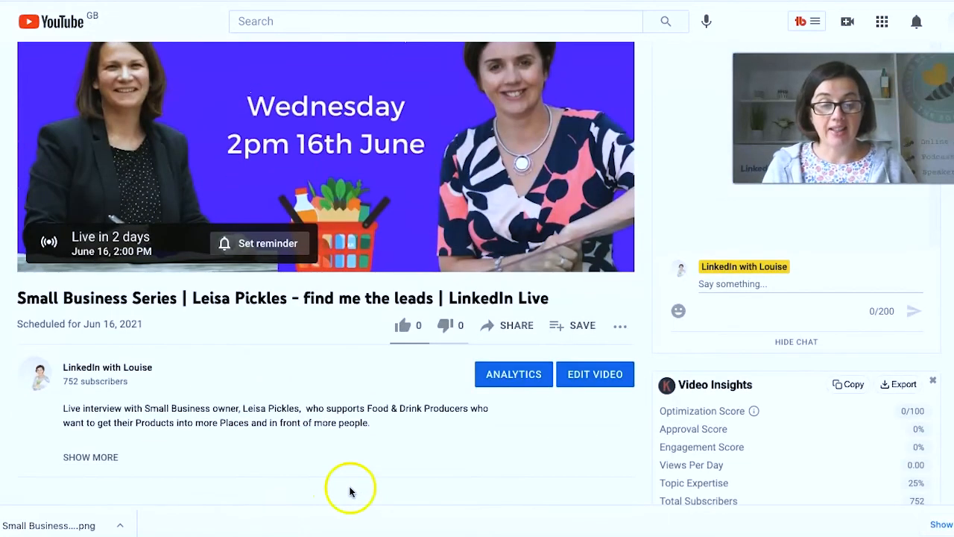
{"action": "mouse_move", "coordinate": [395, 432]}
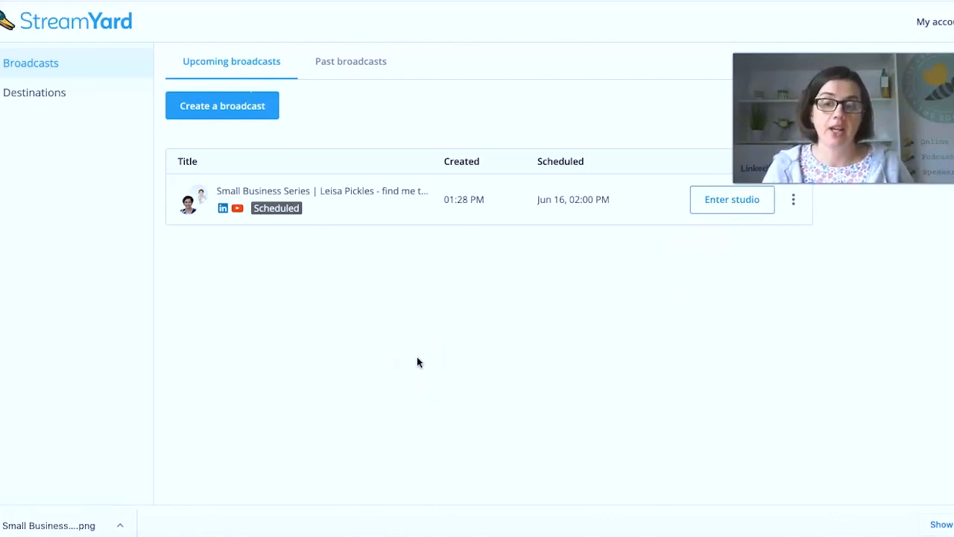
{"action": "mouse_move", "coordinate": [741, 325]}
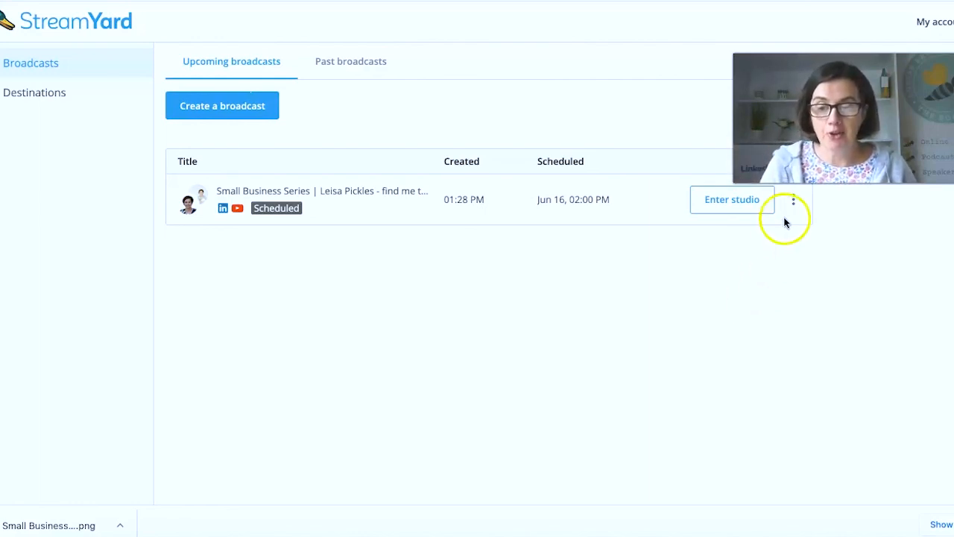
- Reopen the scheduled broadcast's three-dot options menu in StreamYard
{"action": "left_click", "coordinate": [792, 199]}
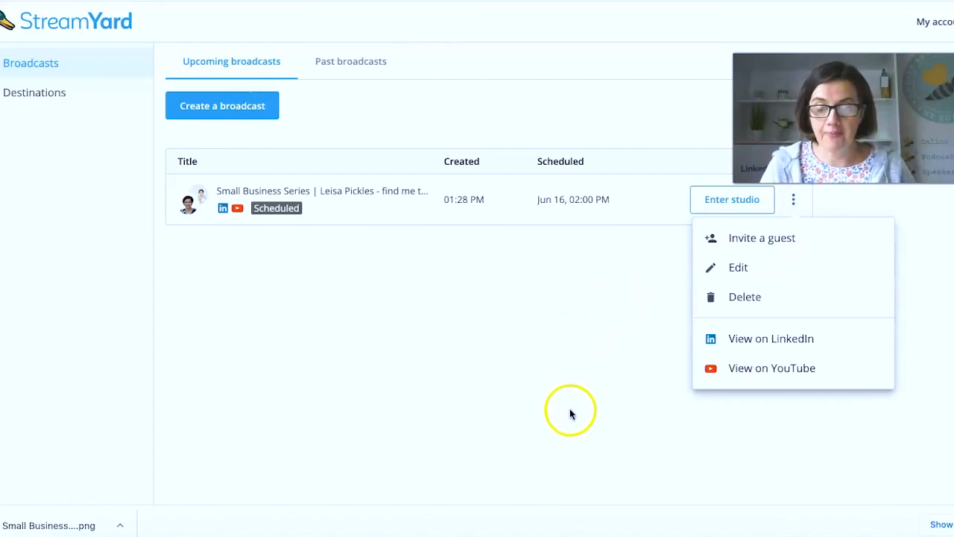
{"action": "mouse_move", "coordinate": [891, 46]}
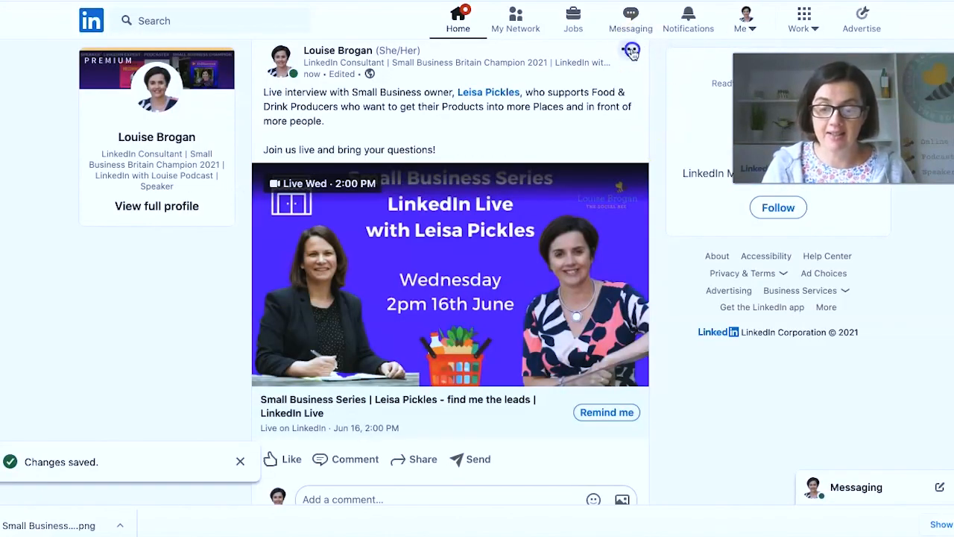
- Check the LinkedIn live post, then return to StreamYard's upcoming broadcasts and dismiss the options menu
{"action": "left_click", "coordinate": [628, 50]}
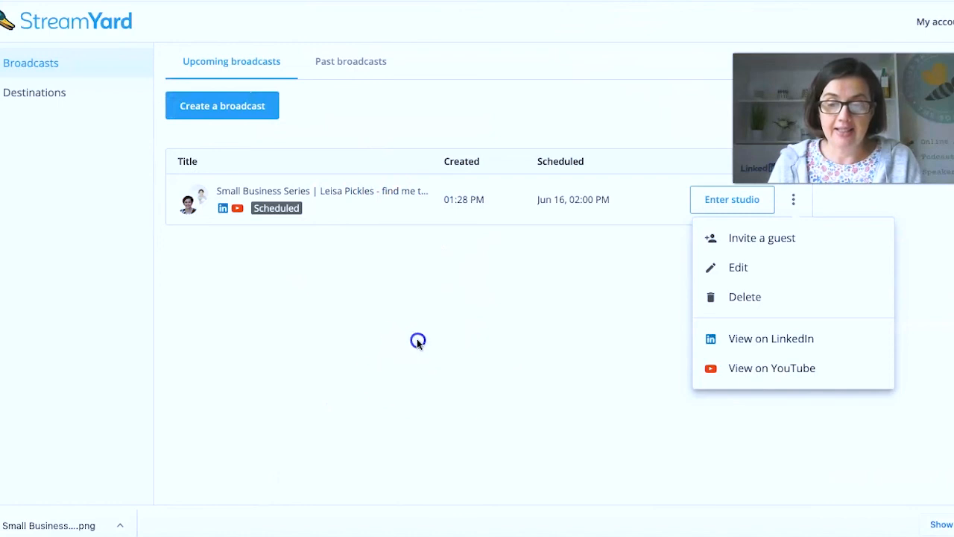
{"action": "left_click", "coordinate": [418, 342]}
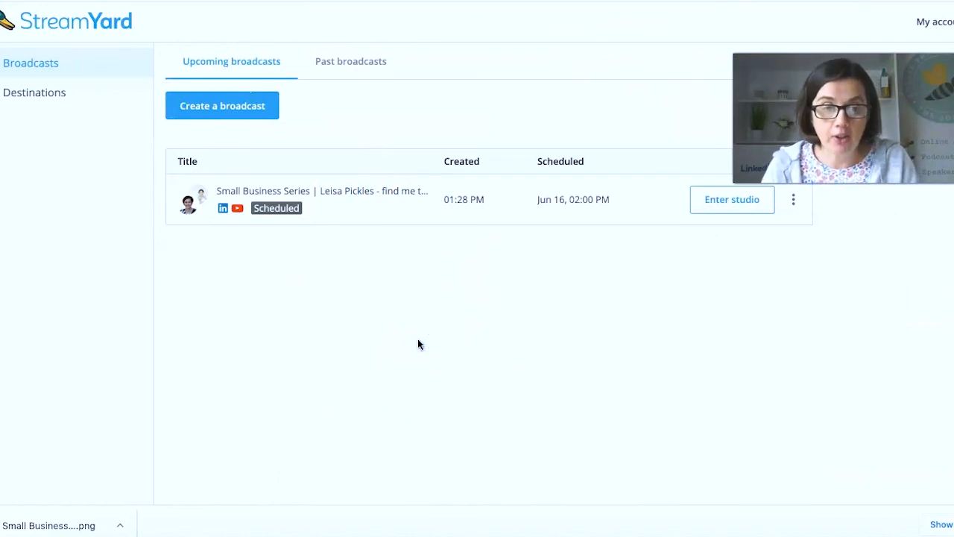